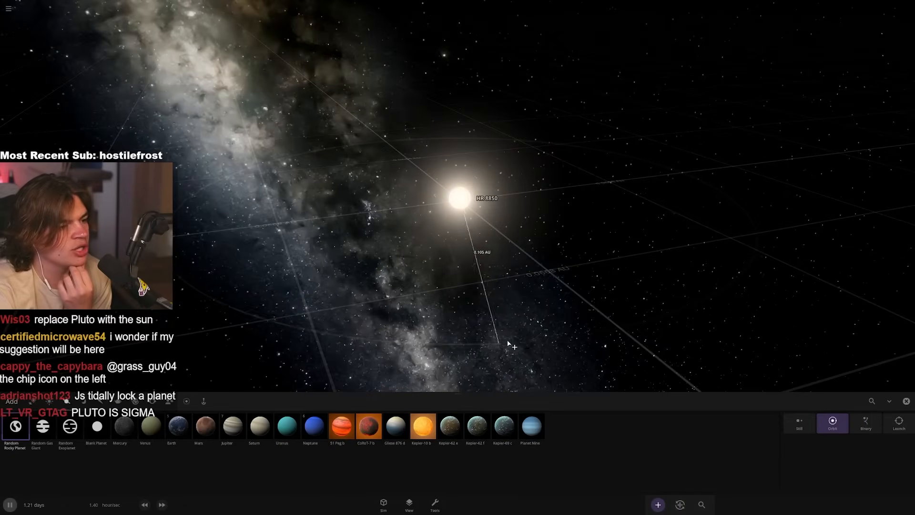
Show the View panel and reset the camera around the star
click(409, 505)
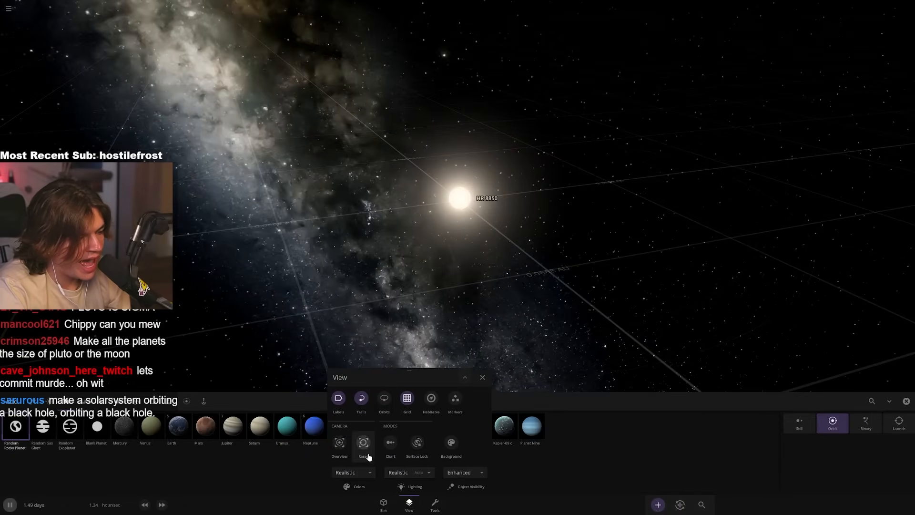
click(430, 401)
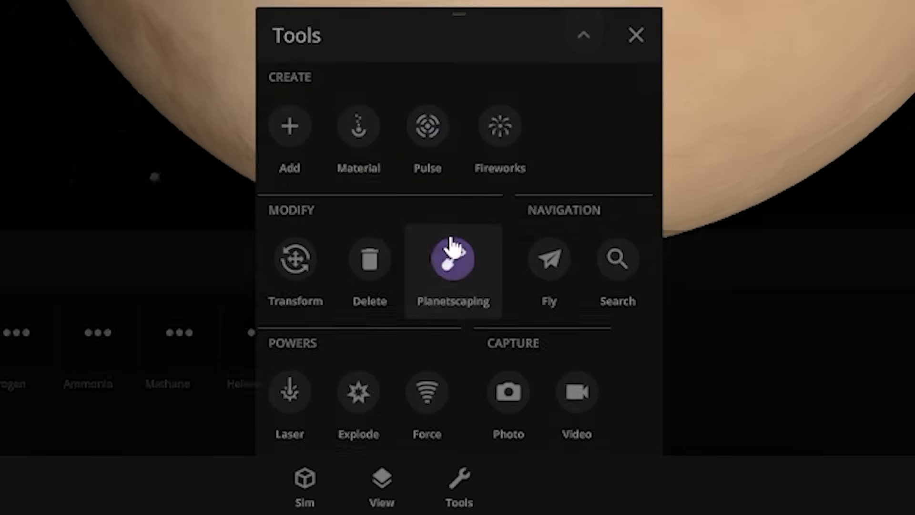
Switch to the Planetscaping tool's Water brush to paint oceans onto the planet
click(451, 258)
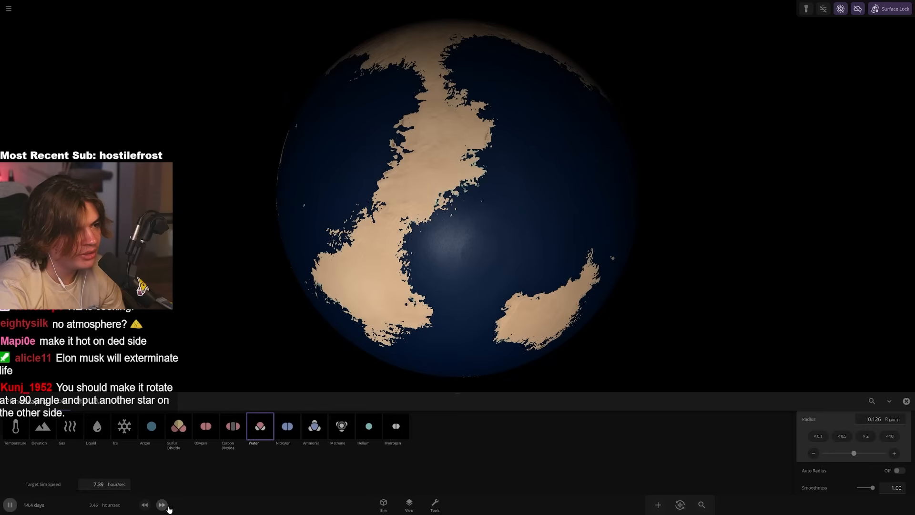
Fast-forward simulation time until Feletus becomes tidally locked and half-frozen
click(162, 504)
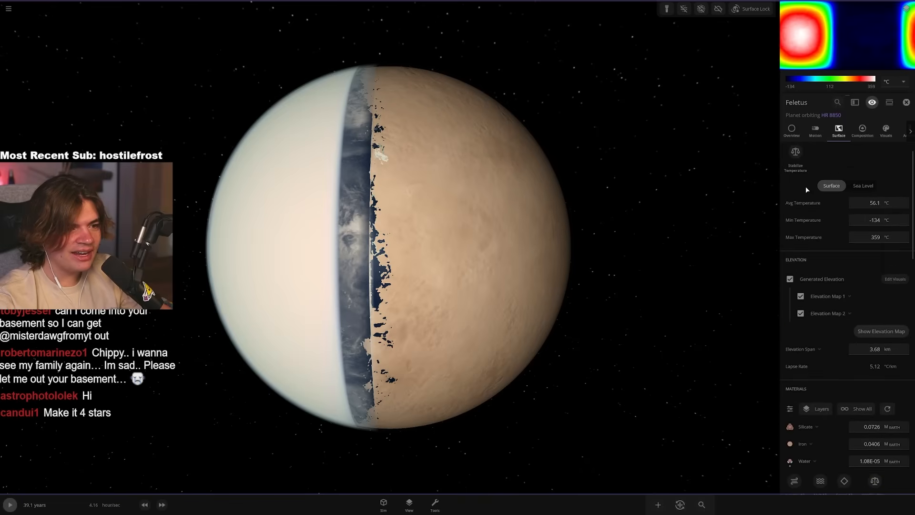
Inspect Feletus's Surface readings showing zero ocean and ice depth
click(795, 159)
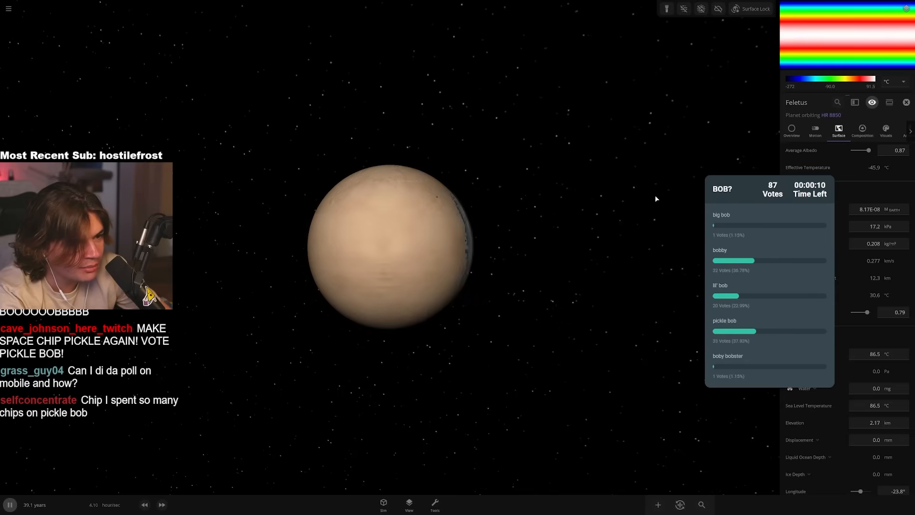
Rename the planet Lil Bob, colour land by elevation with custom high-ground colour, and use flash-light lighting
click(861, 130)
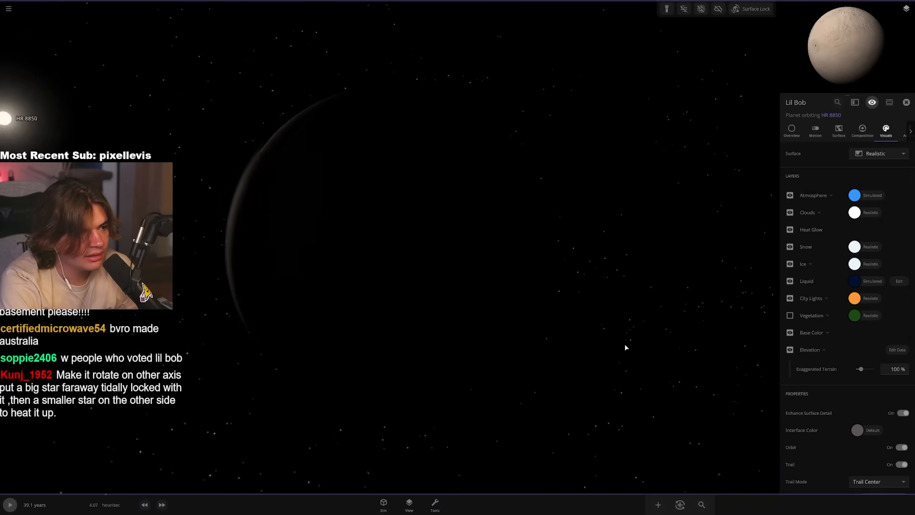
click(837, 131)
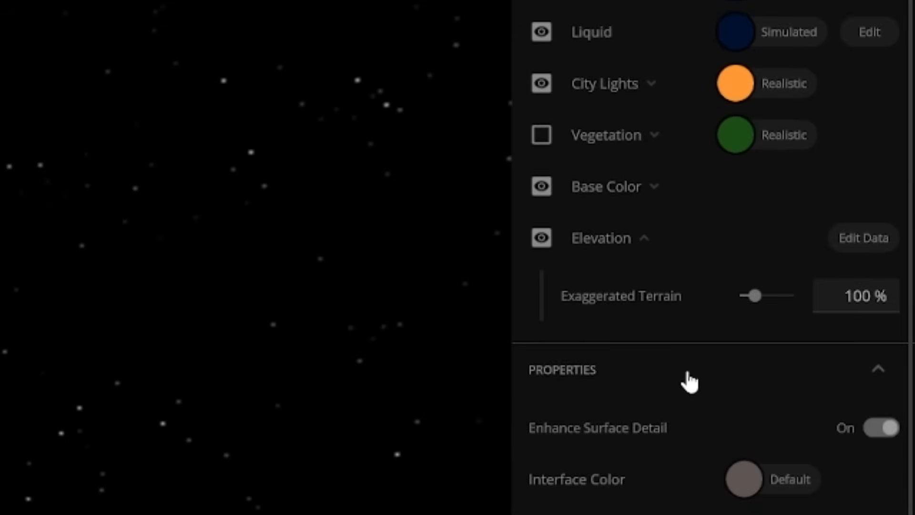
click(605, 186)
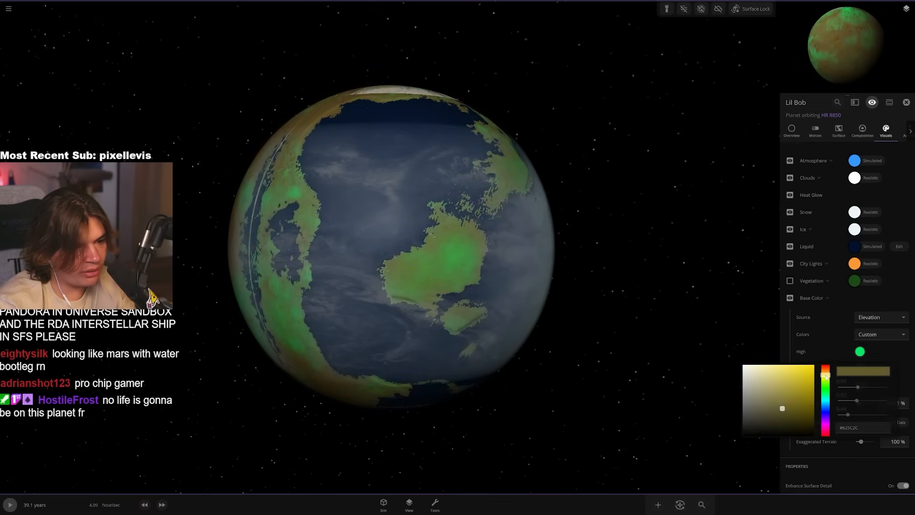
drag(781, 408, 763, 374)
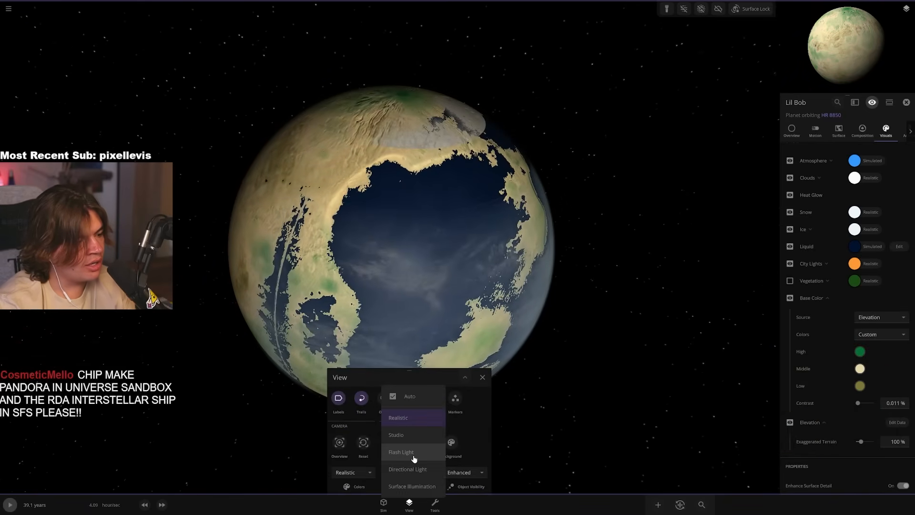
click(402, 452)
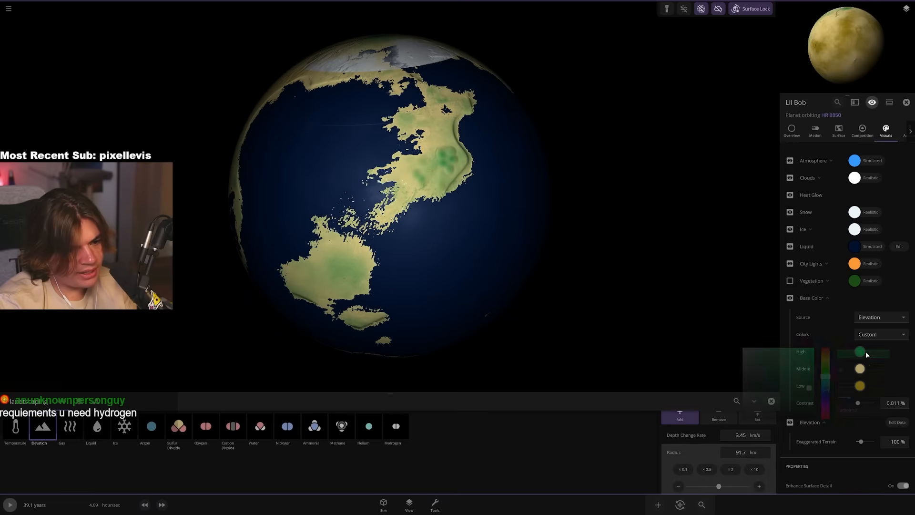
Load the Solar System simulation from the simulation browser
click(859, 351)
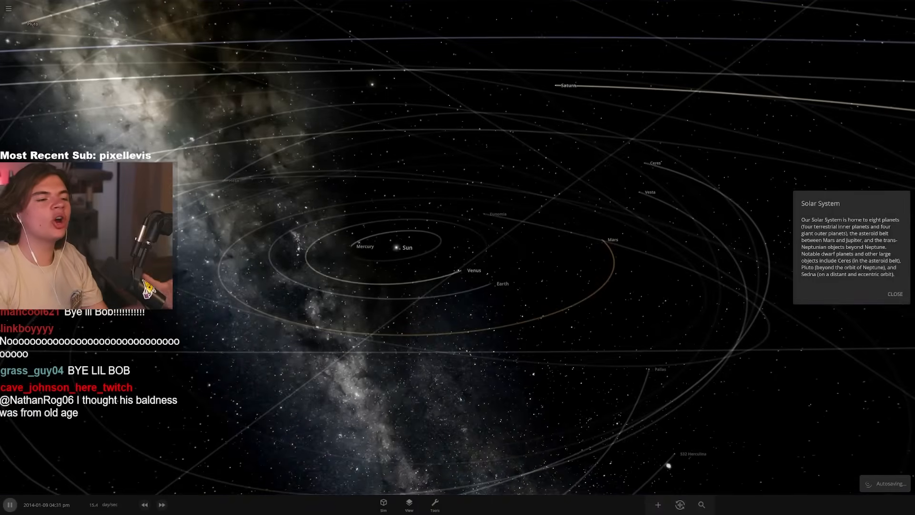
Cut Earth's rotational period to a tenth in the Motion tab and fast-forward the simulation
click(894, 293)
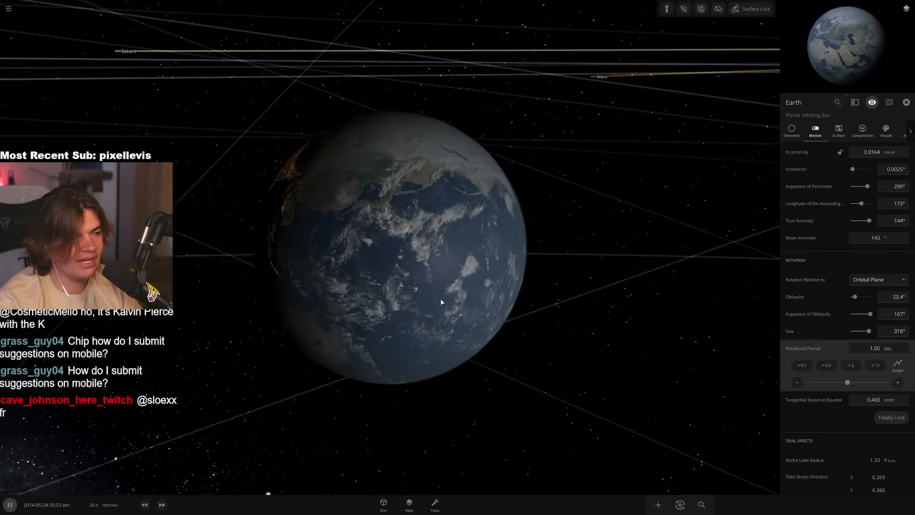
click(802, 365)
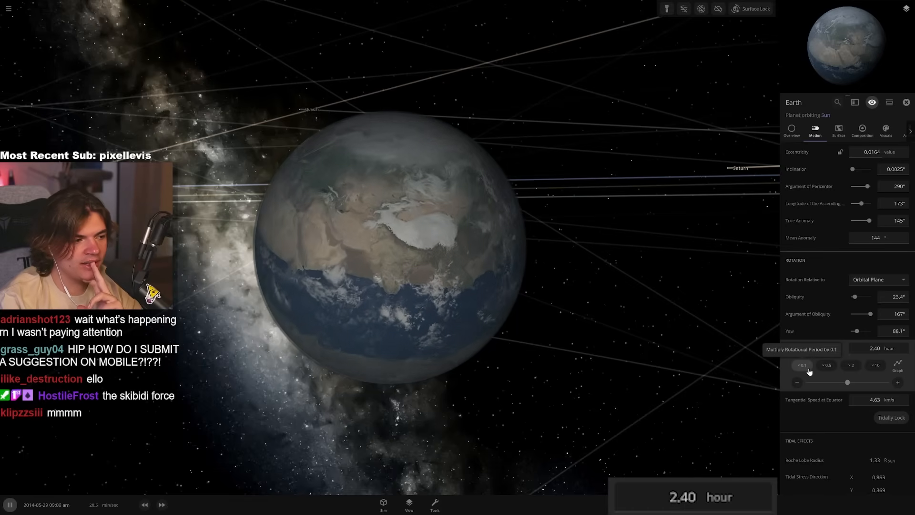
click(826, 365)
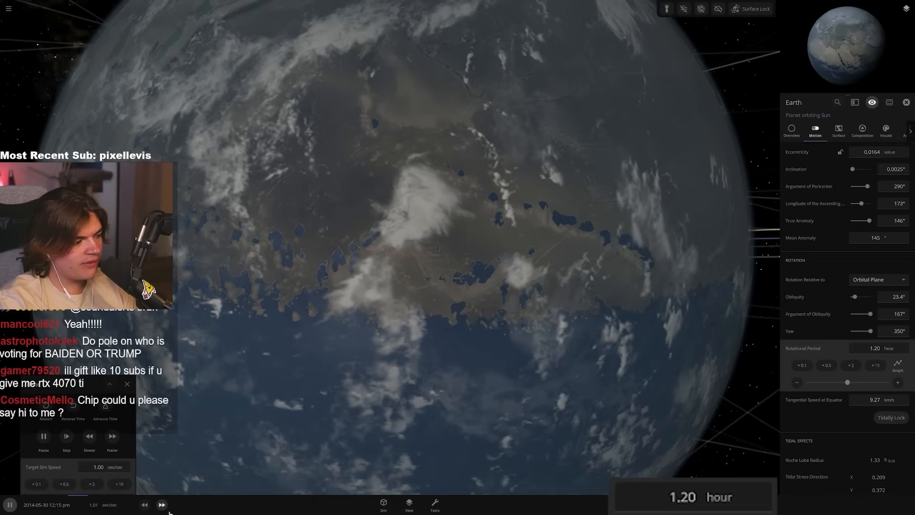
click(111, 436)
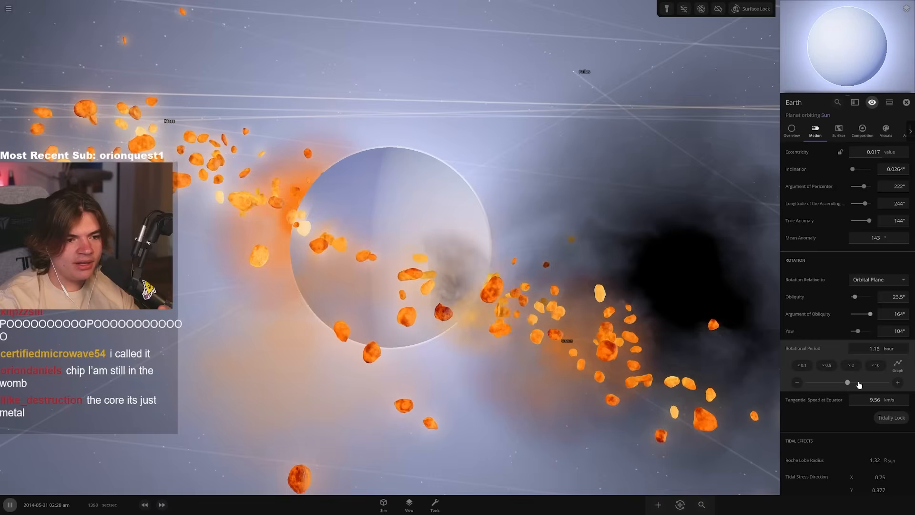
Shorten Earth's rotation further, view its composition, and navigate until the golden dust cloud fills the view
drag(848, 382, 822, 382)
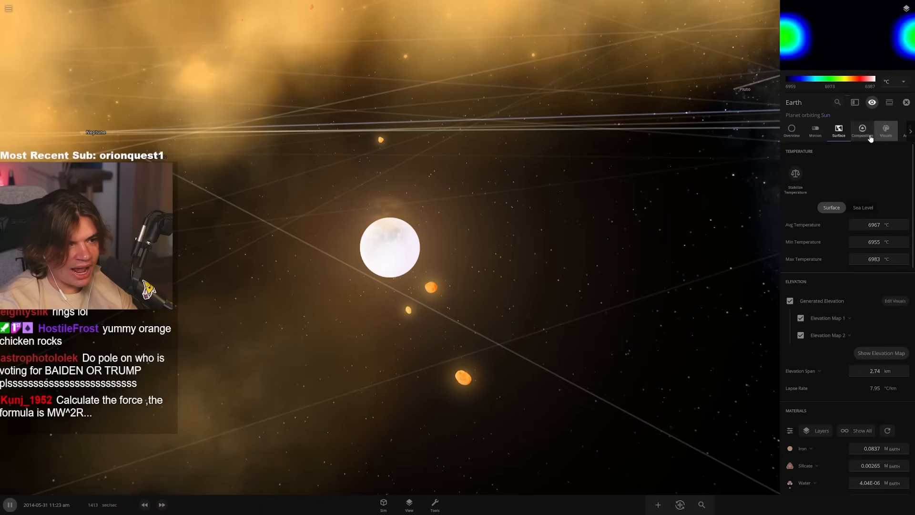
click(884, 129)
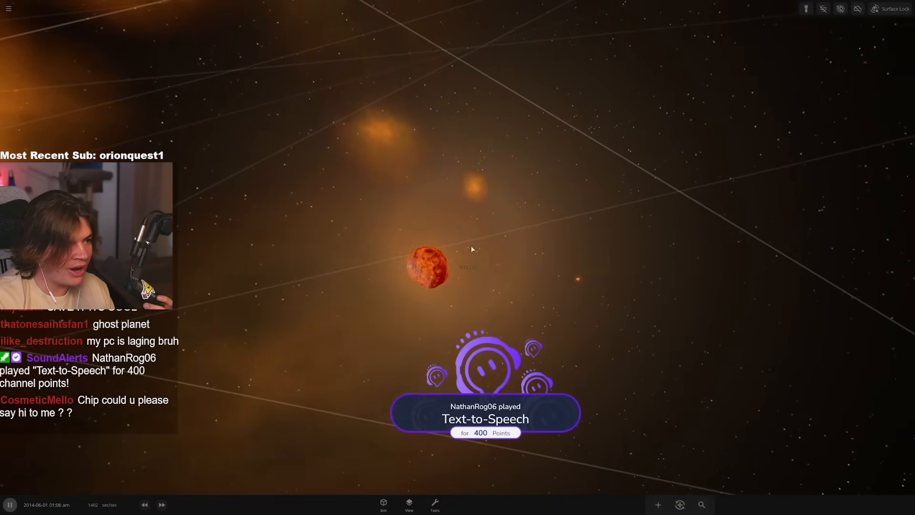
click(426, 270)
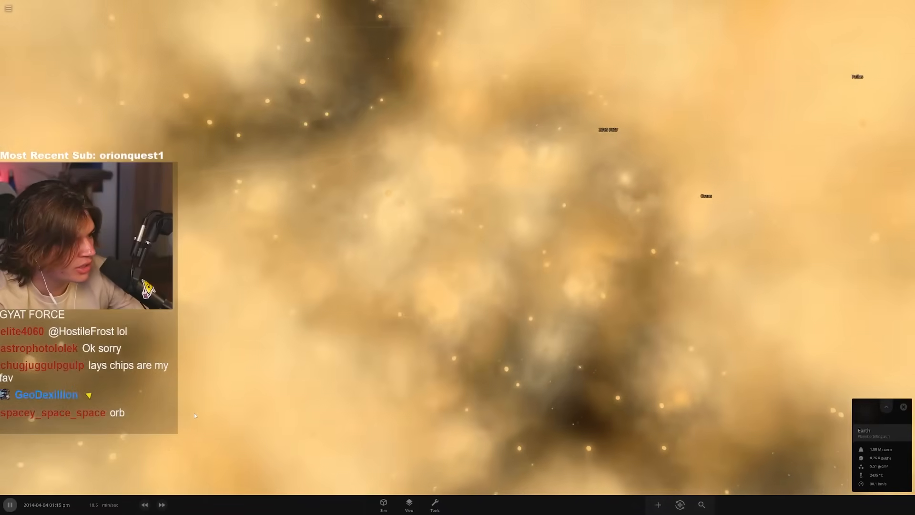
scroll(down, 3)
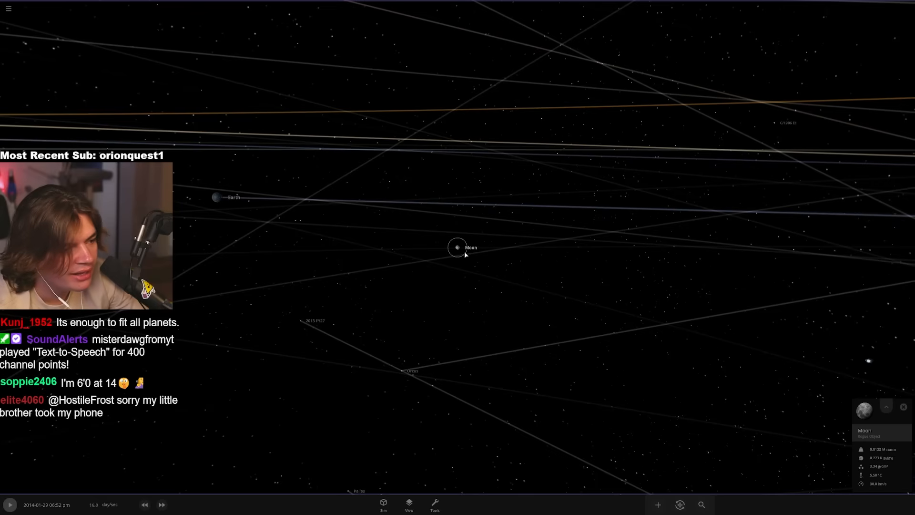
Start Replace Object from the Actions tab and nudge the simulation speed down and back up
click(885, 407)
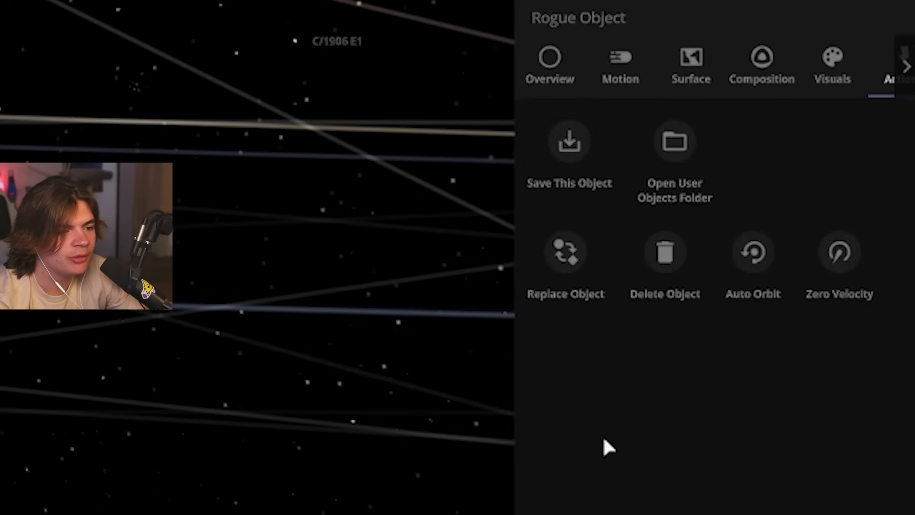
click(564, 260)
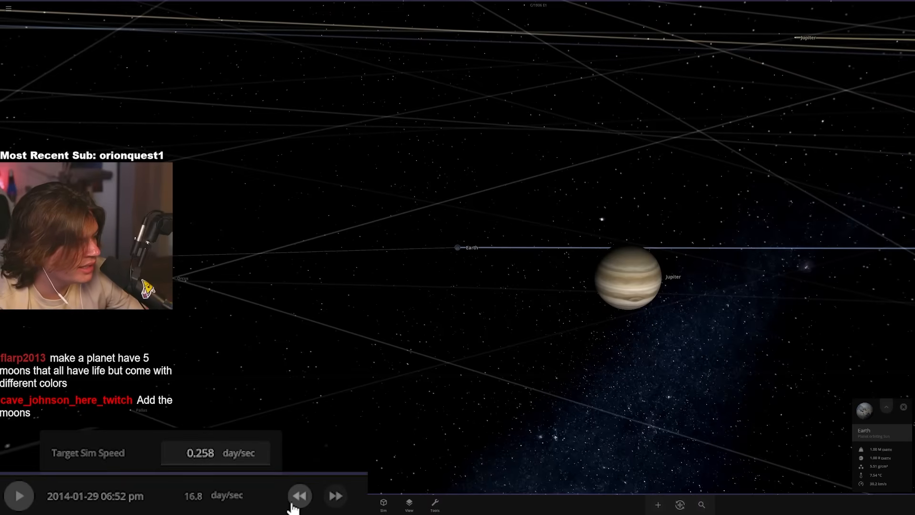
click(334, 494)
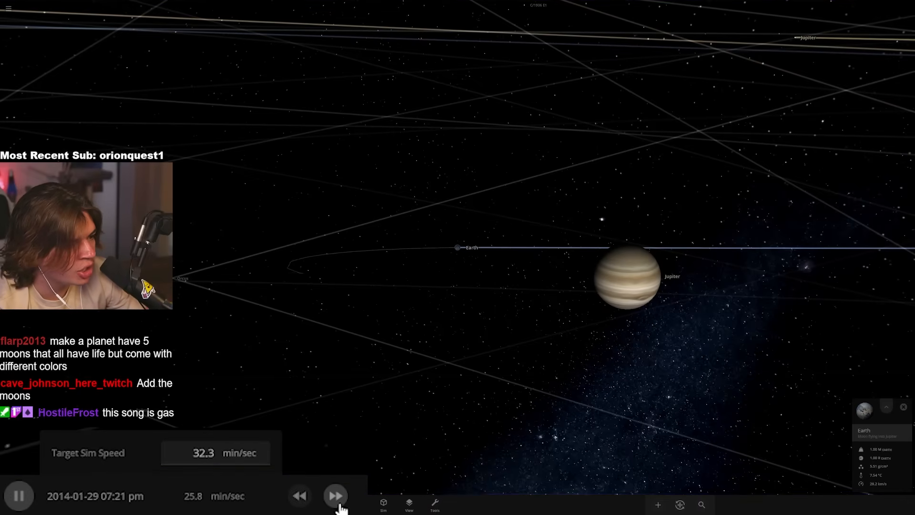
click(334, 496)
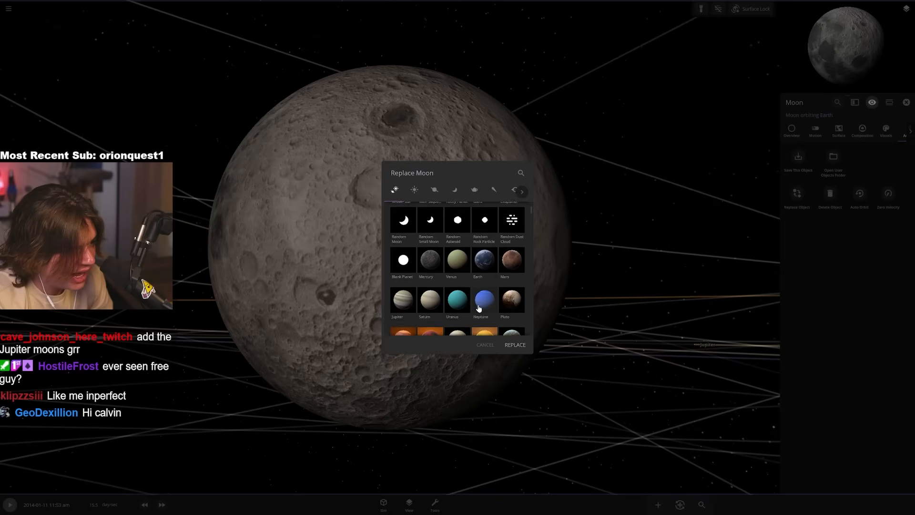
Replace the Moon with Jupiter and drag its mass down to about 1.46 Moon masses
click(514, 344)
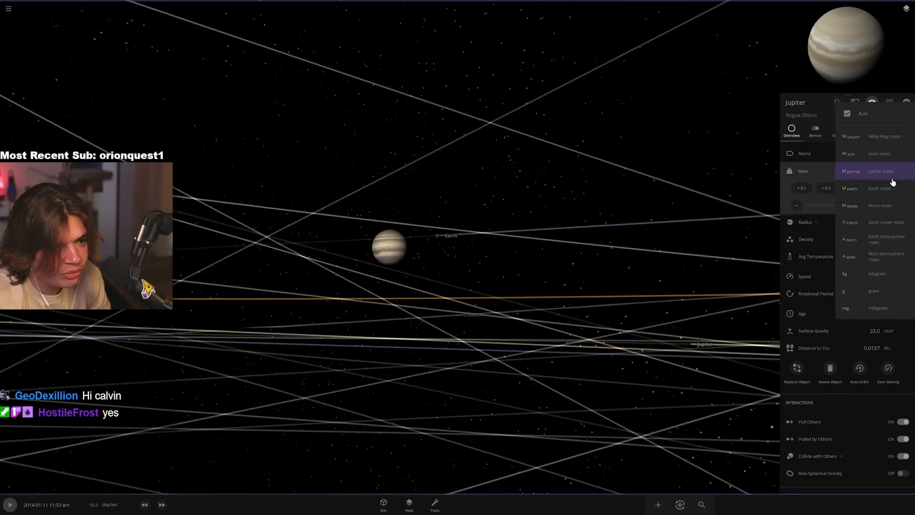
click(880, 205)
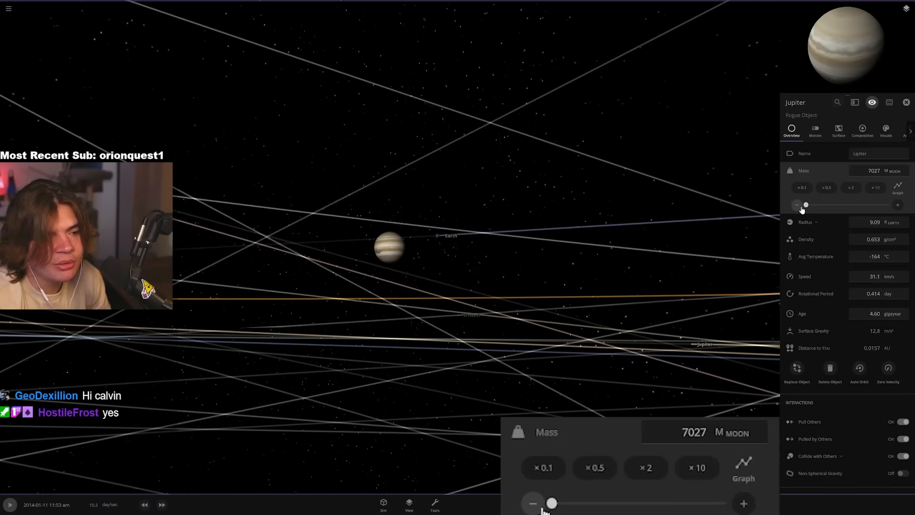
drag(553, 503, 581, 503)
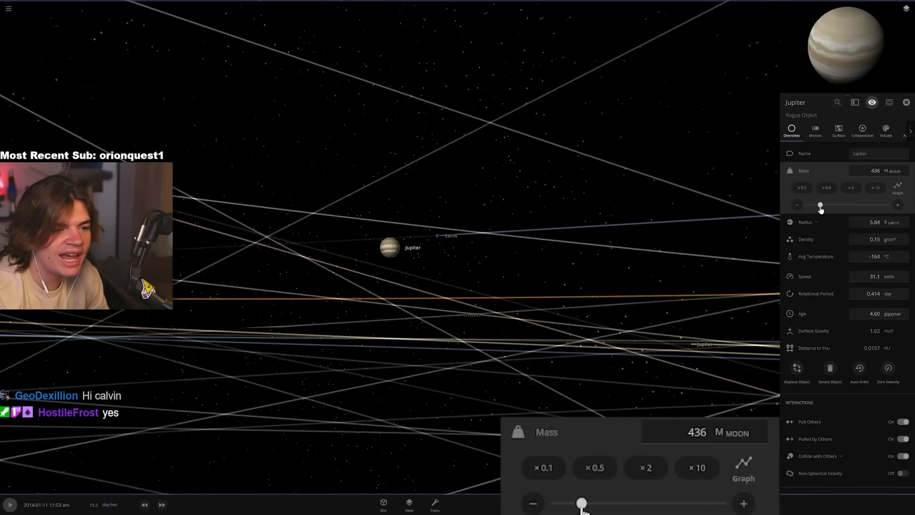
drag(583, 503, 637, 503)
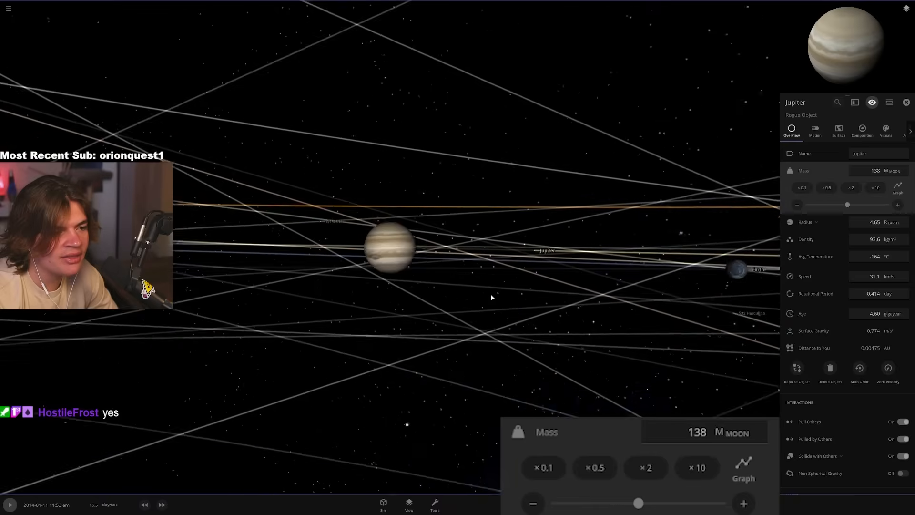
drag(847, 205, 818, 205)
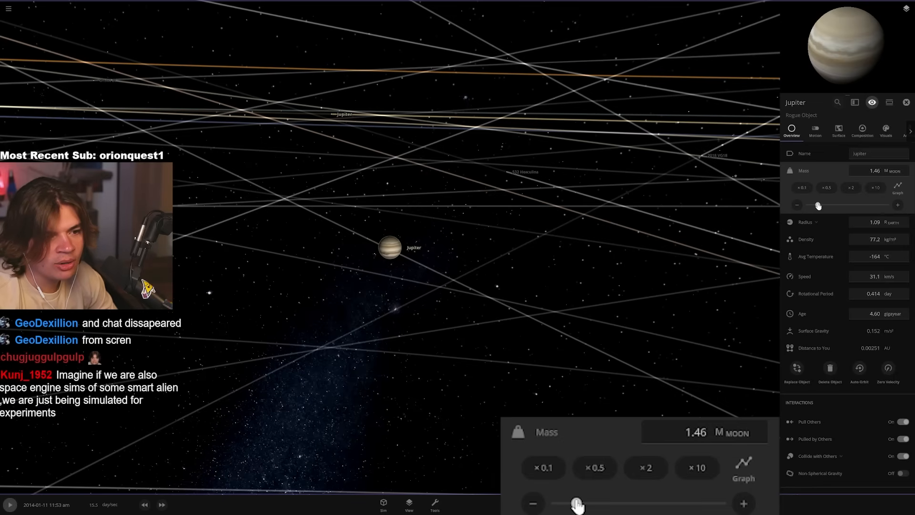
drag(575, 503, 638, 503)
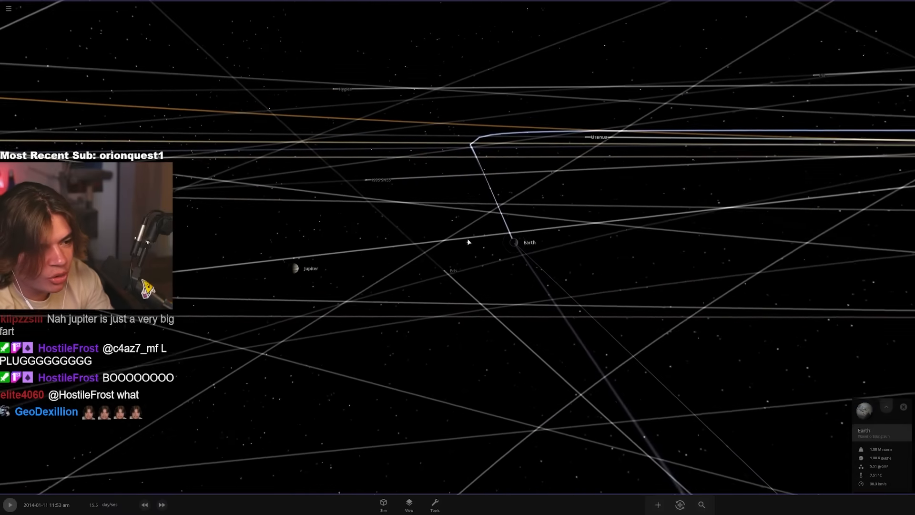
Resume and speed up time, then select Jupiter to reveal its orbit path around Earth
click(144, 504)
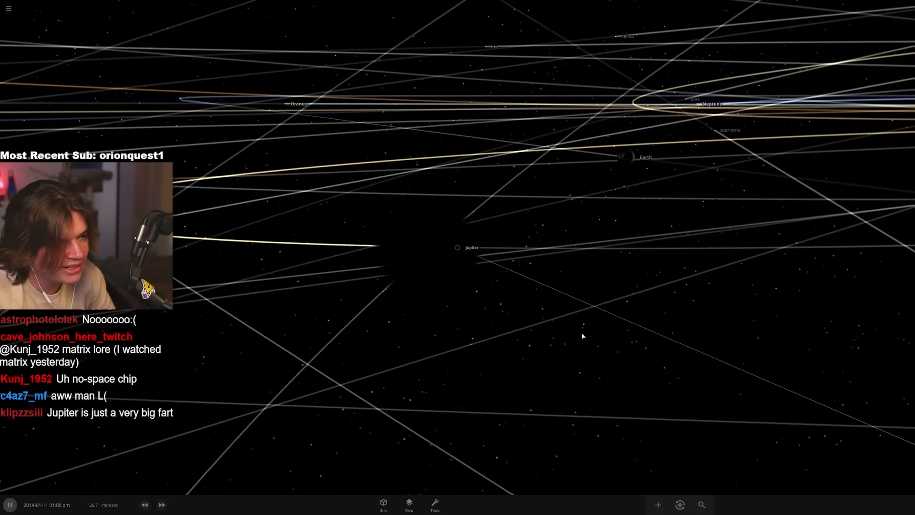
click(162, 504)
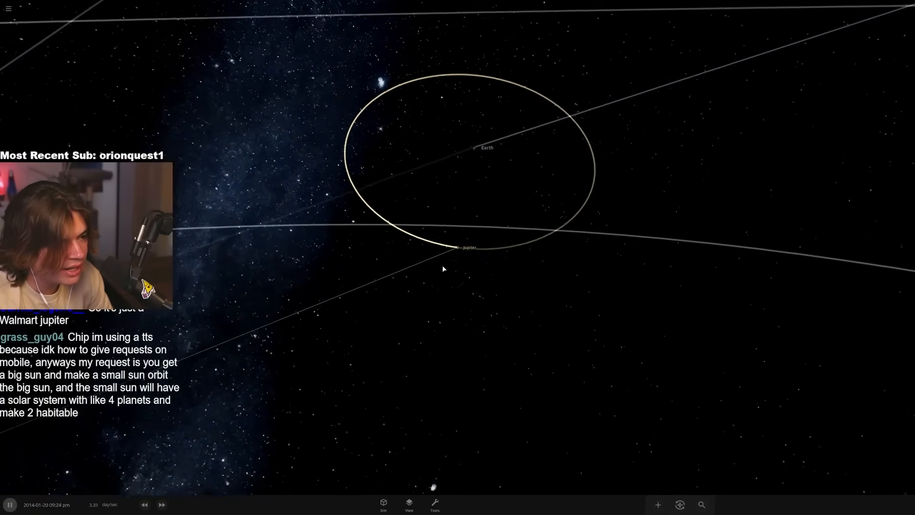
click(470, 247)
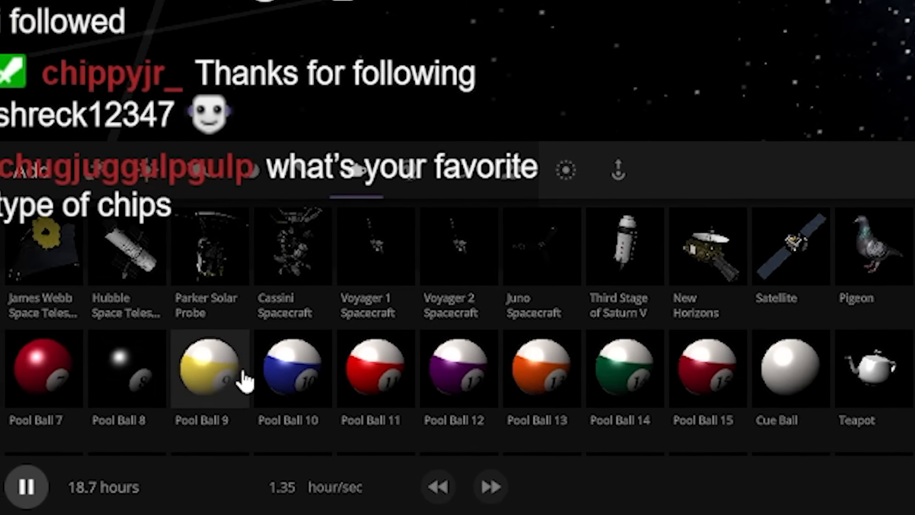
click(206, 369)
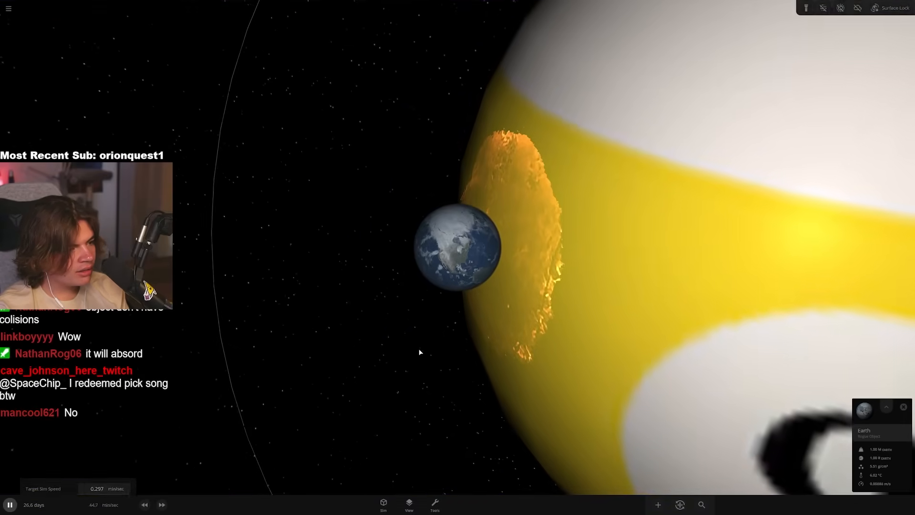
Raise the simulation speed until Earth sits apart from the 9 ball
click(162, 504)
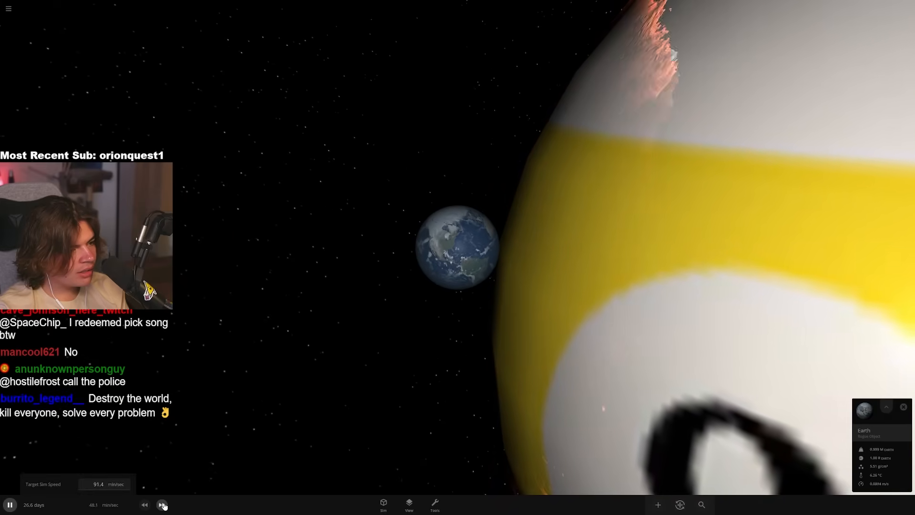
click(162, 505)
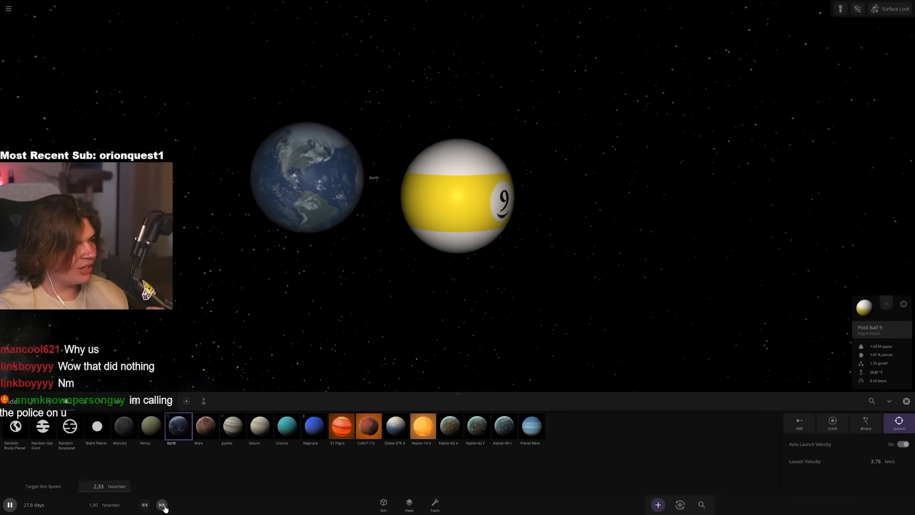
Launch an Earth and then a Jupiter toward the 9 pool ball
click(162, 504)
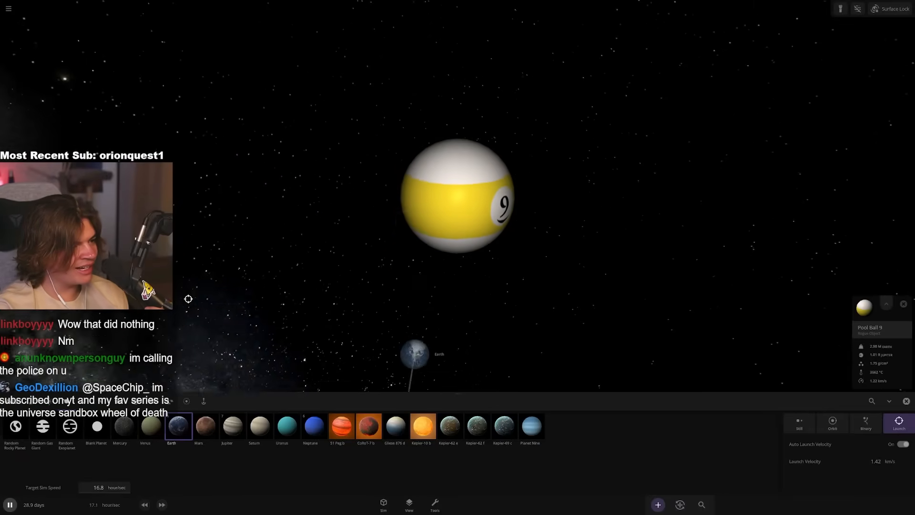
click(232, 426)
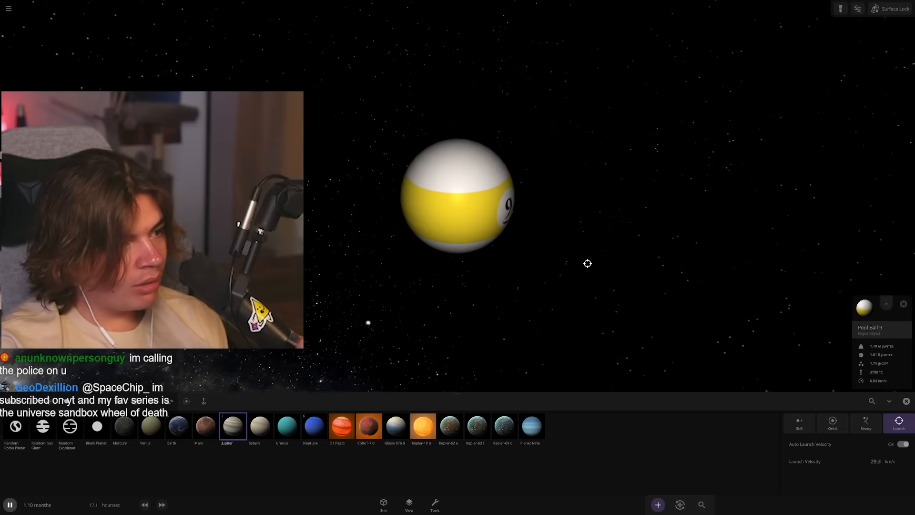
click(144, 505)
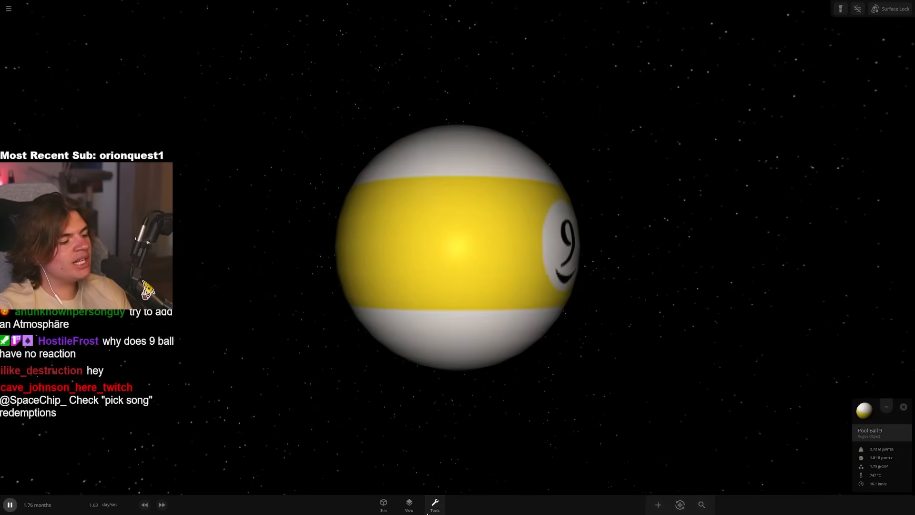
Bring up the Add catalogue to place a sledgehammer next to Jupiter
click(435, 505)
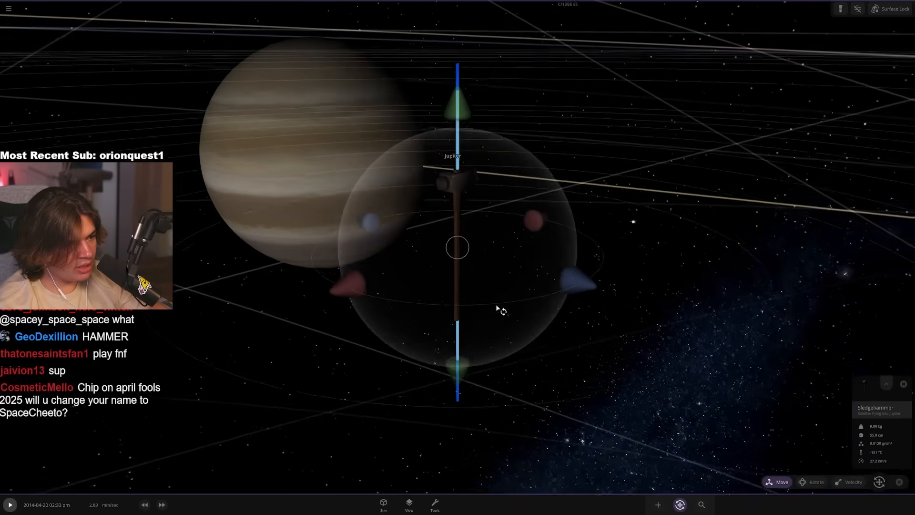
Drag the sledgehammer beside Jupiter and go to its motion settings for a 1.00 c speed
drag(495, 308, 481, 137)
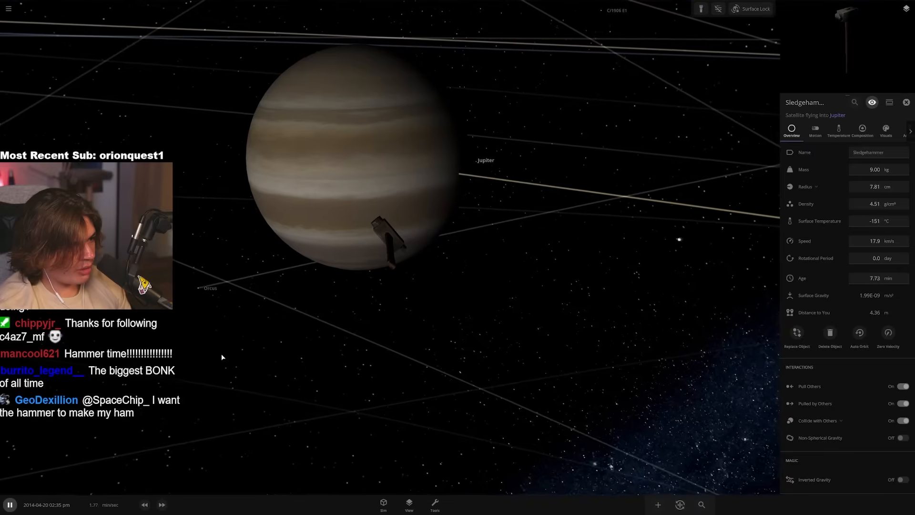
click(815, 130)
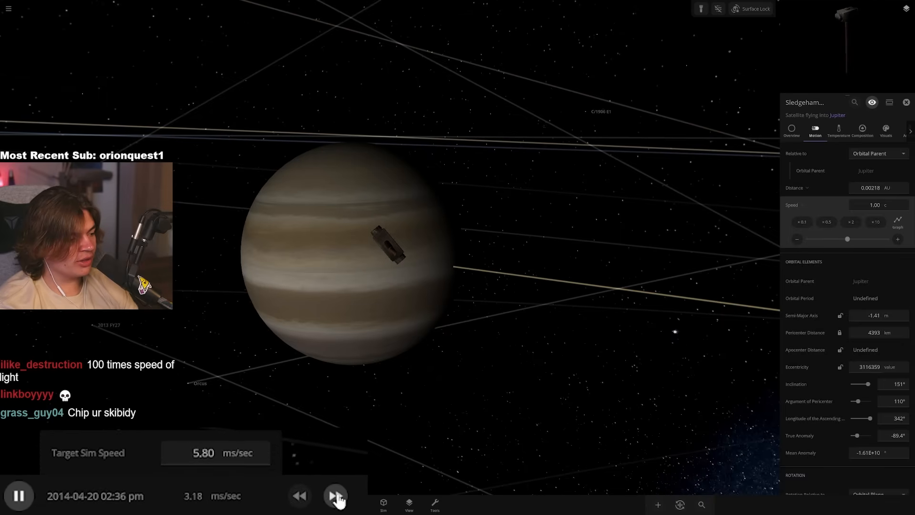
Fast-forward time so the hammer closes on Jupiter, returning to the sledgehammer's overview
click(335, 495)
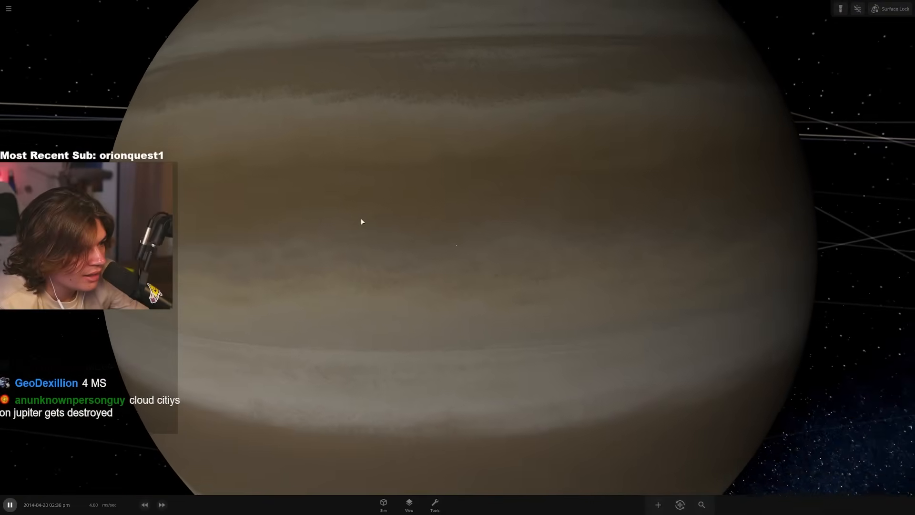
click(232, 500)
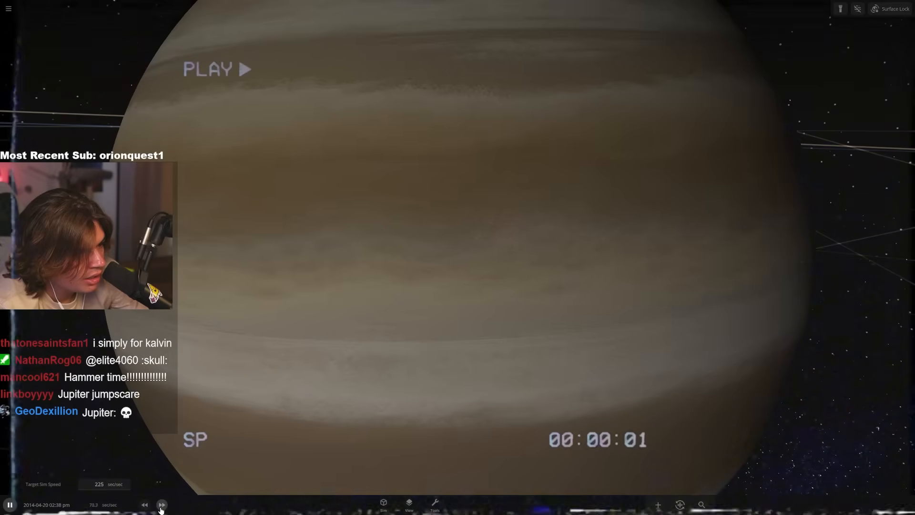
click(162, 504)
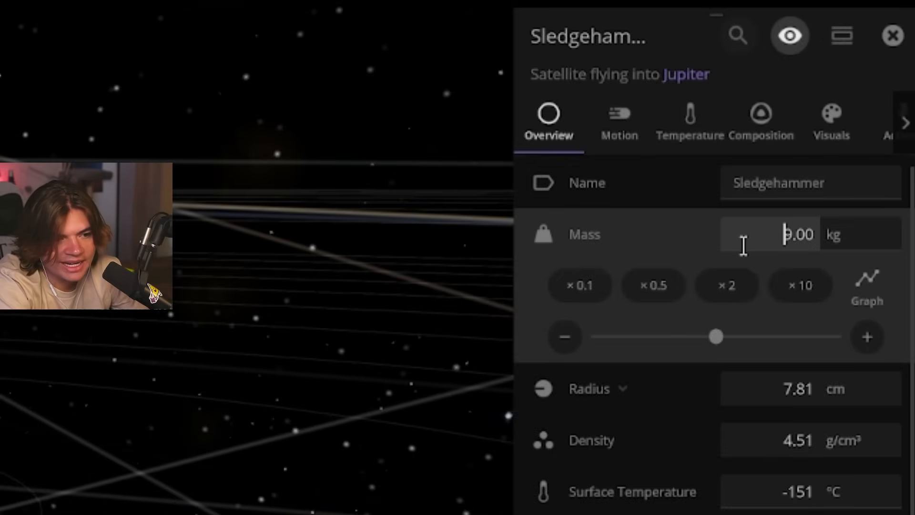
Enter 10708 as the sledgehammer's new mass value
text(10708)
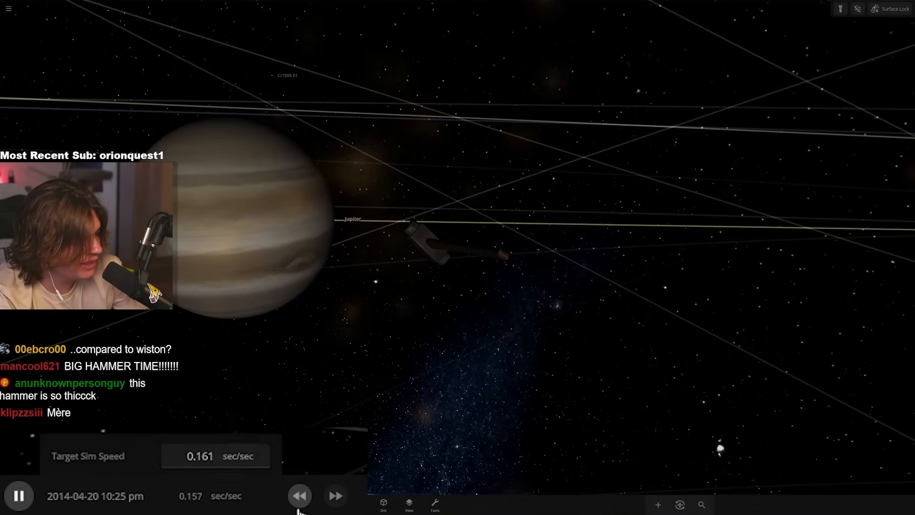
Slow time briefly, then fast-forward repeatedly so the giant hammer smashes into Jupiter and heats it orange
click(299, 495)
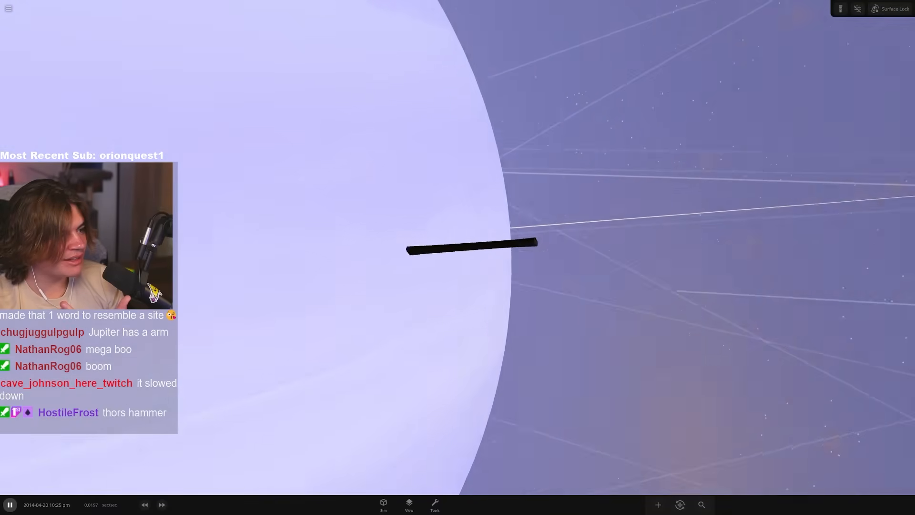
click(162, 504)
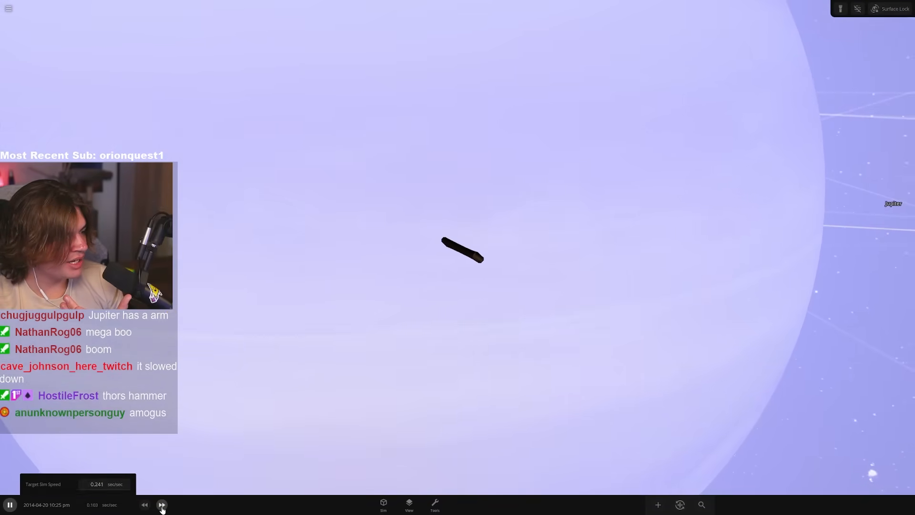
click(162, 505)
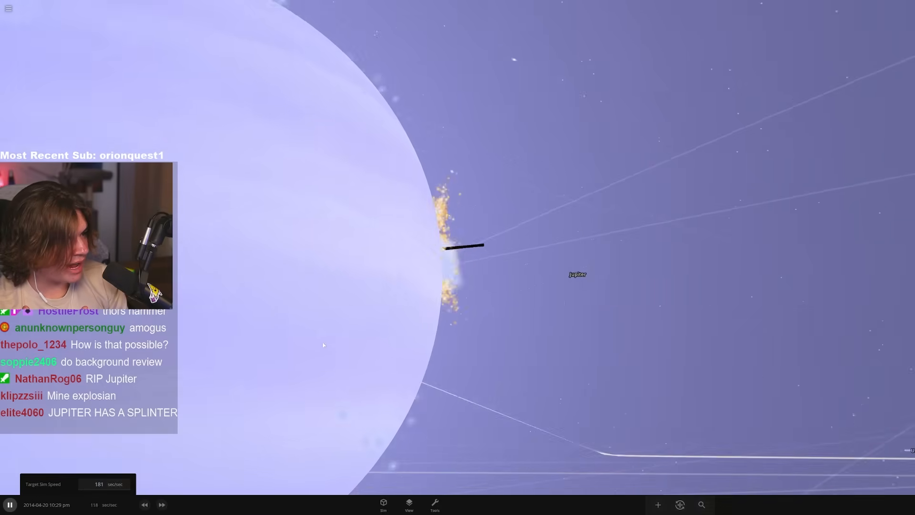
click(162, 504)
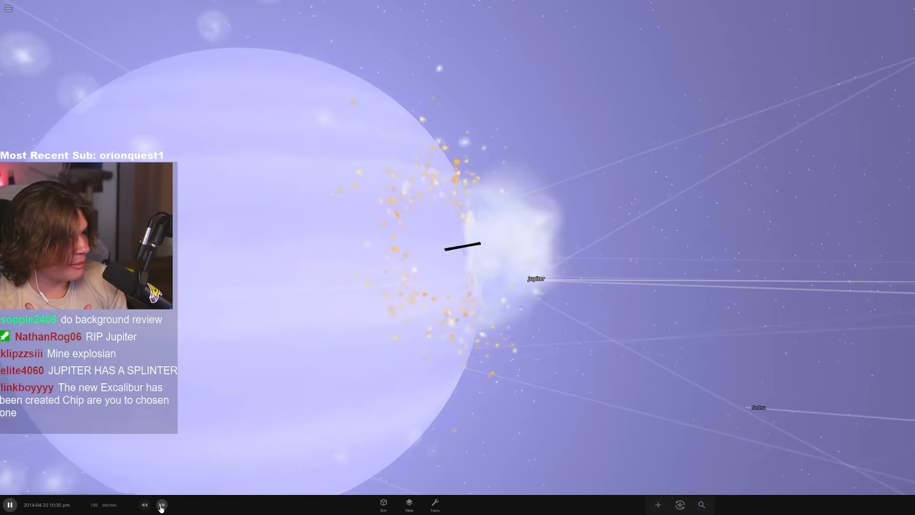
click(162, 504)
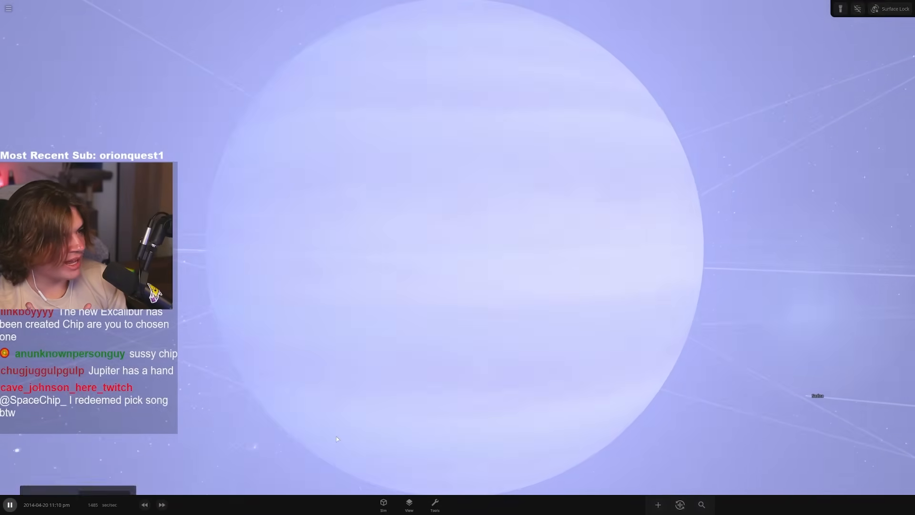
click(162, 504)
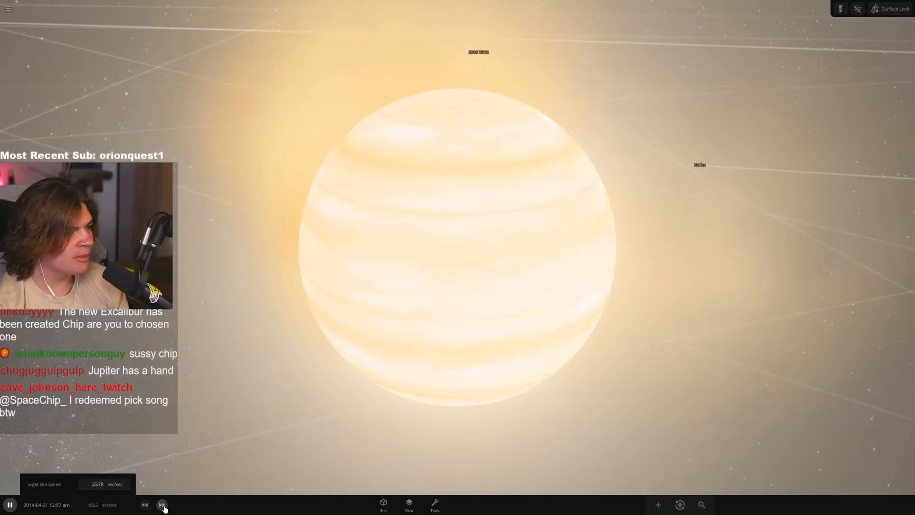
click(162, 504)
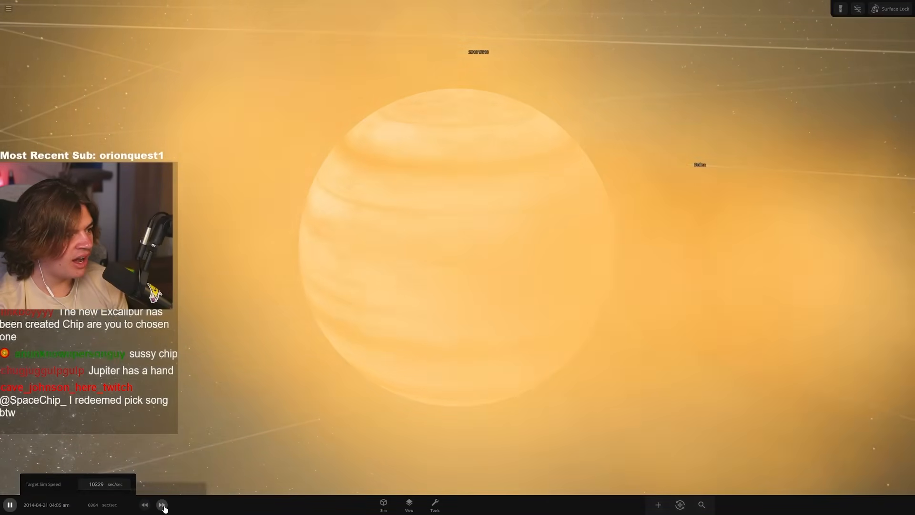
click(162, 504)
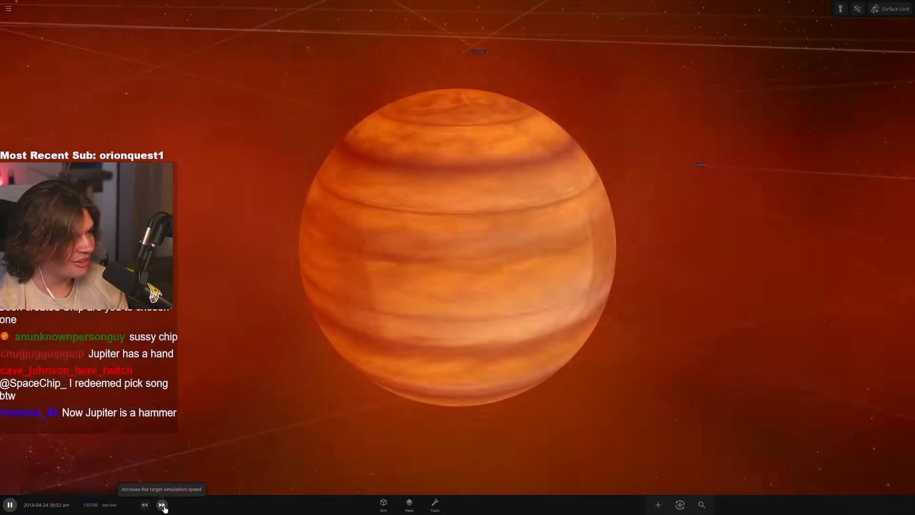
click(162, 504)
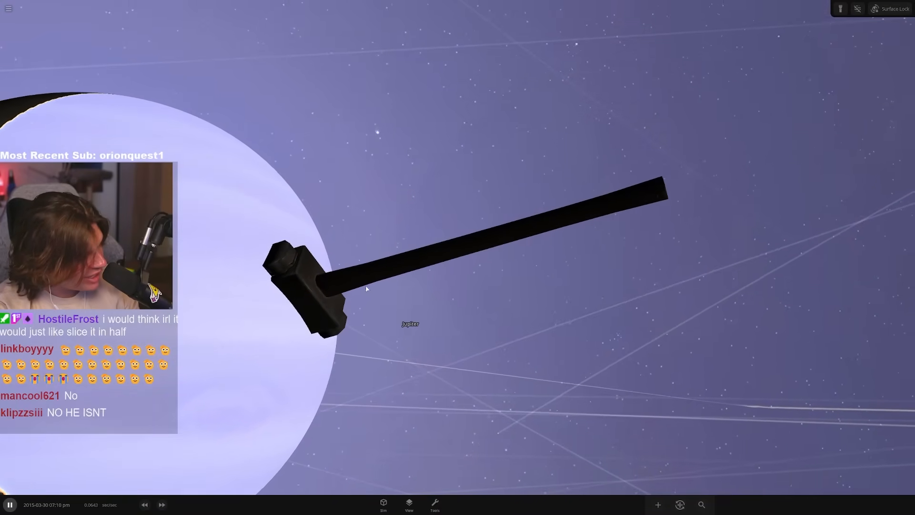
Fast-forward repeatedly until the hammer breaks apart and Jupiter glows red, then pause
click(162, 504)
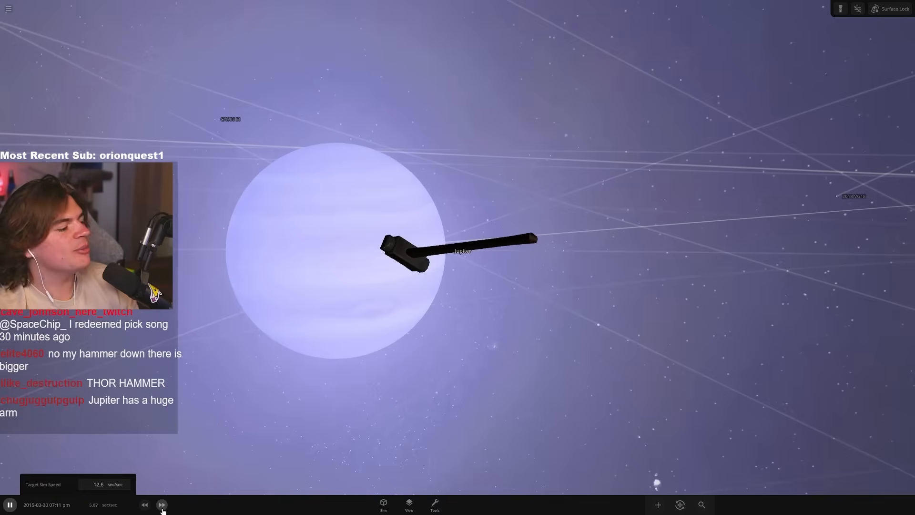
click(162, 504)
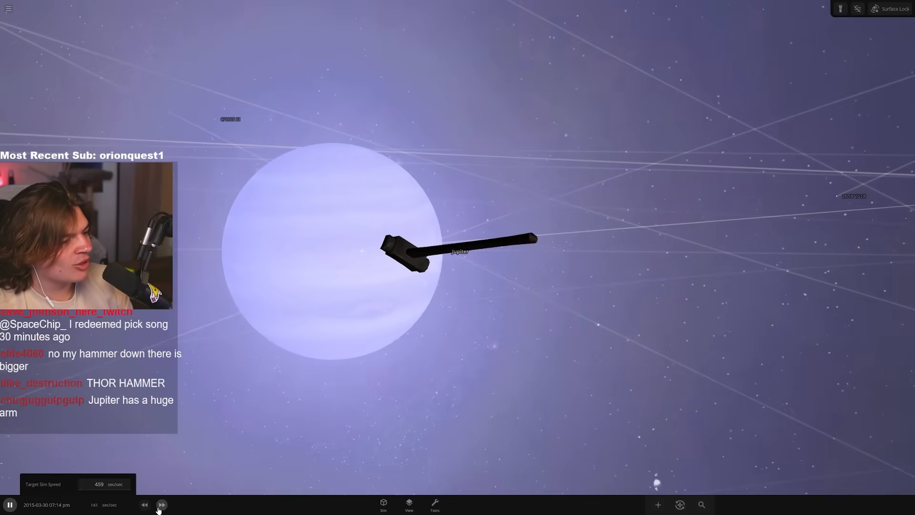
click(162, 504)
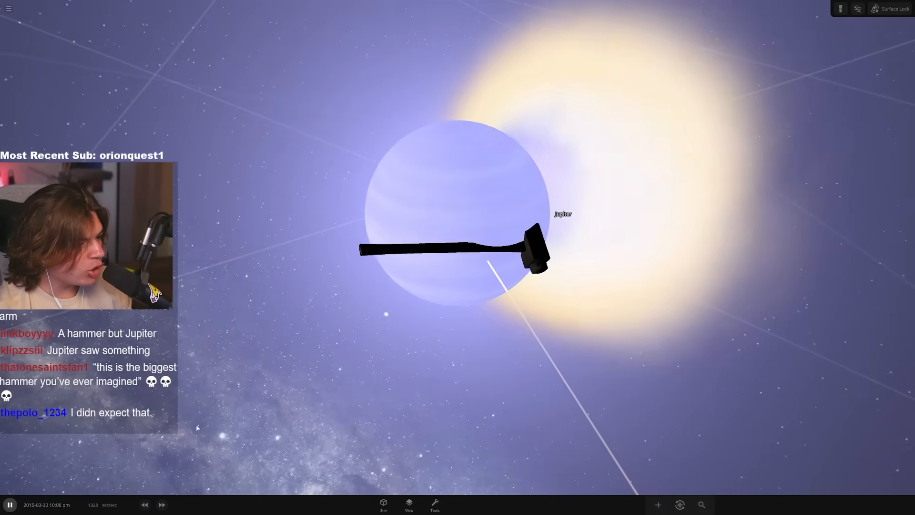
click(162, 504)
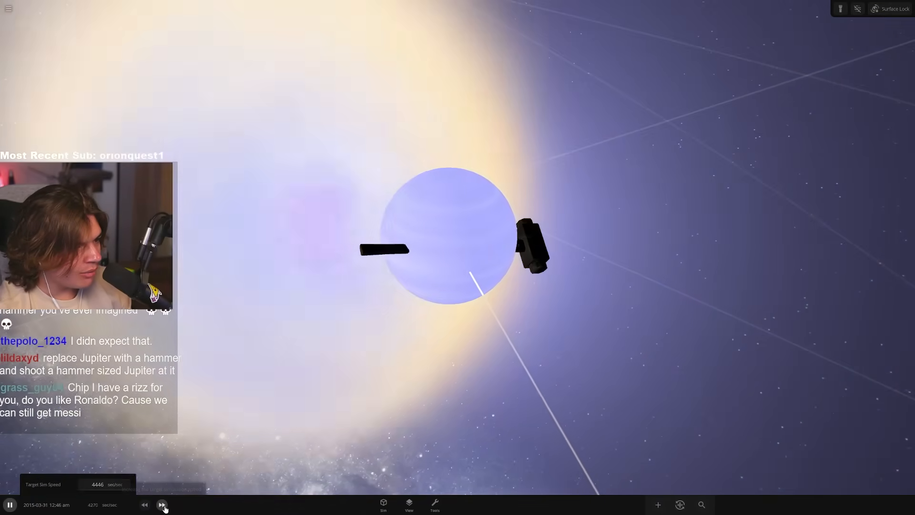
click(162, 505)
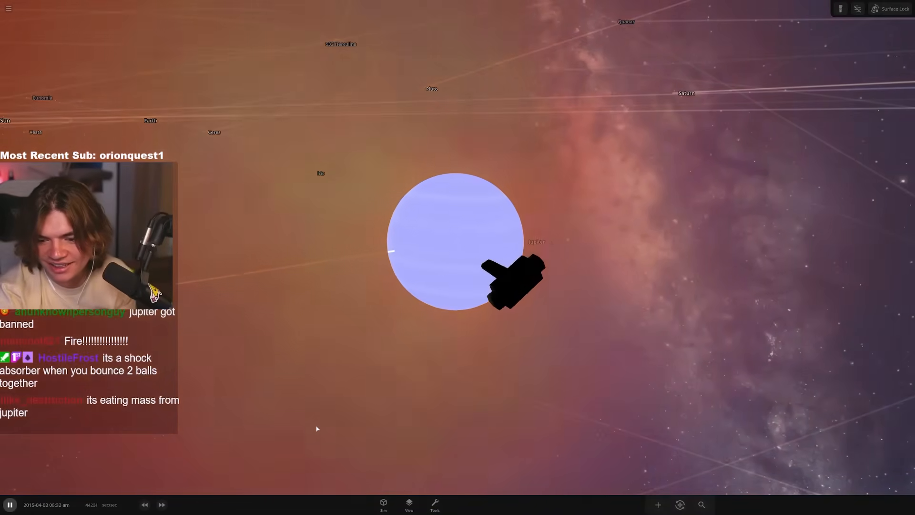
click(162, 504)
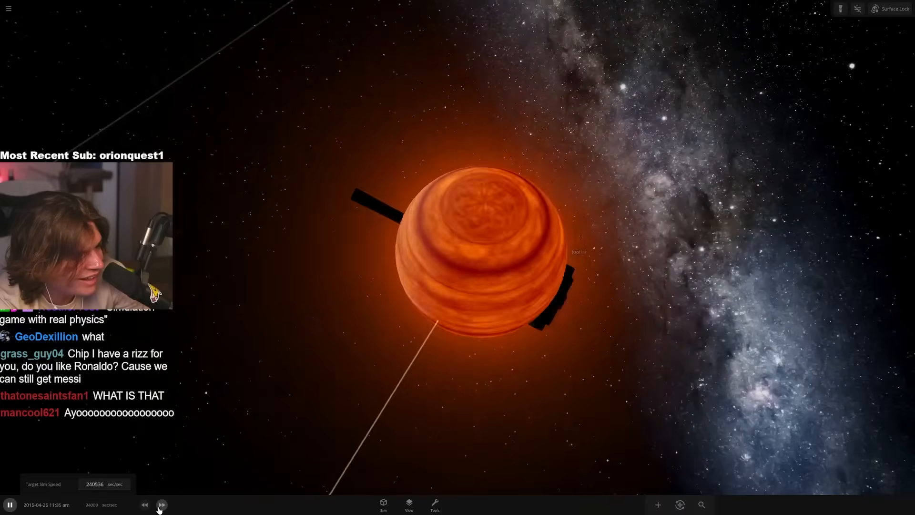
click(162, 504)
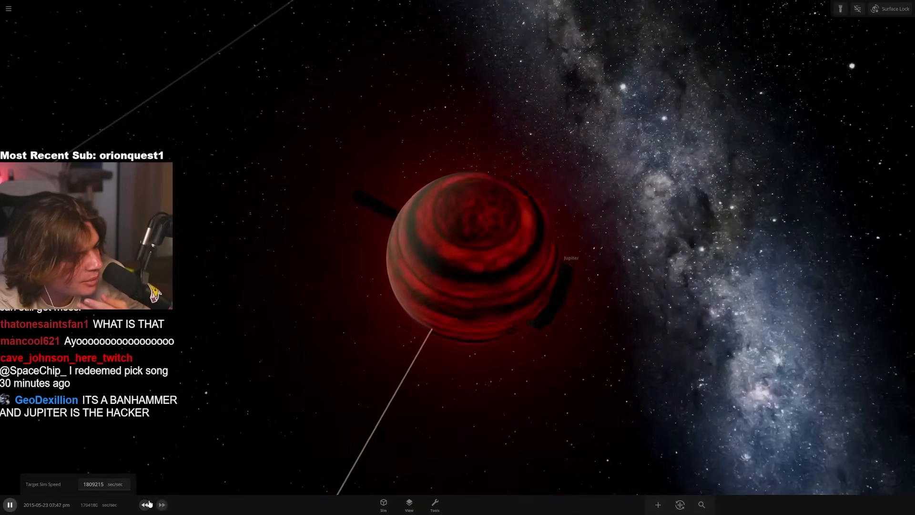
click(144, 504)
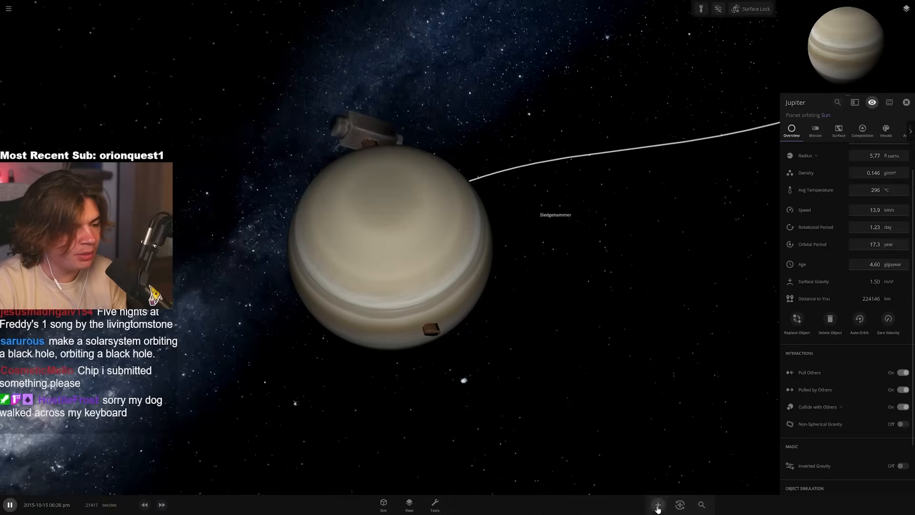
Choose the Explode power from the Tools menu to use on Jupiter
click(434, 504)
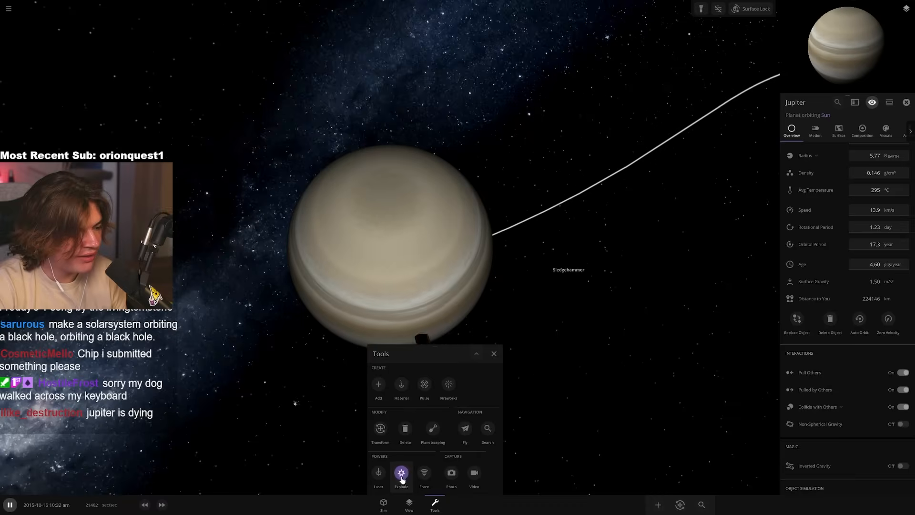
click(401, 472)
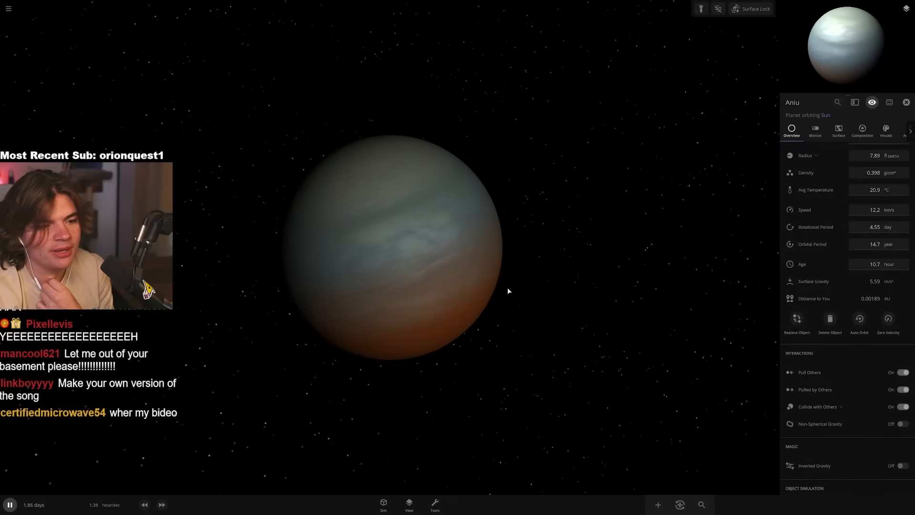
Switch Aniu's cloud bands to Custom in Visuals and colour the first band red
click(885, 130)
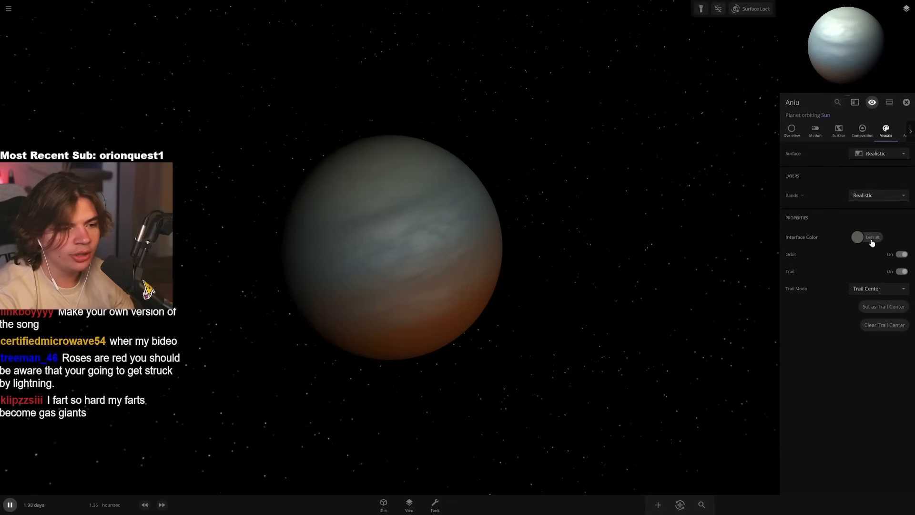
click(877, 194)
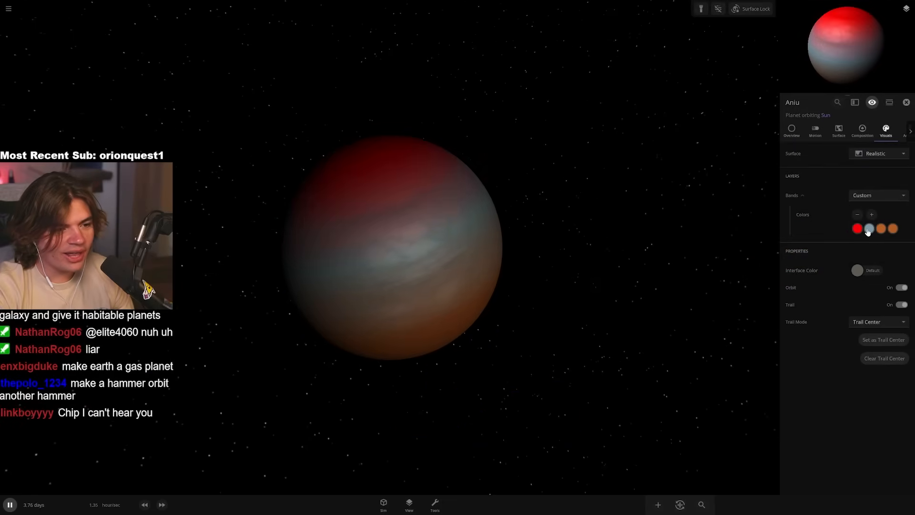
click(869, 228)
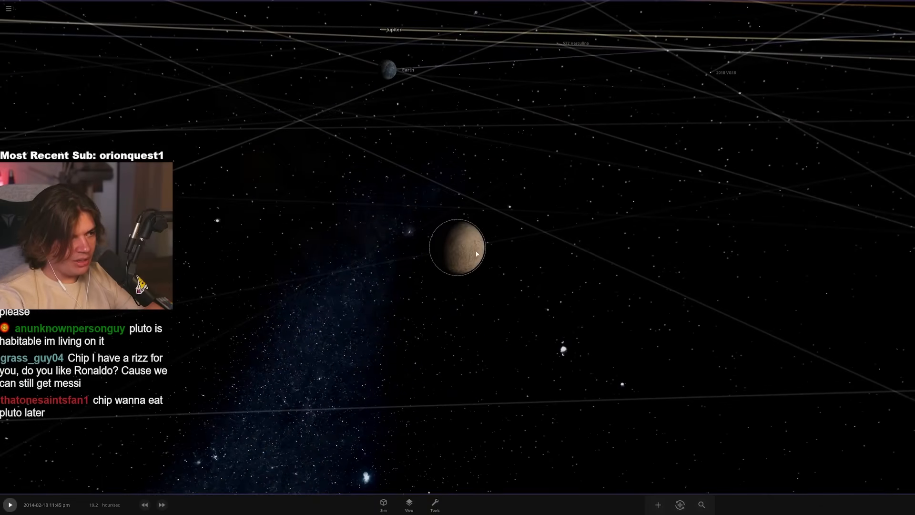
Select Pluto, slow time for its impact with Earth, then fast-forward to watch Earth cool
click(457, 245)
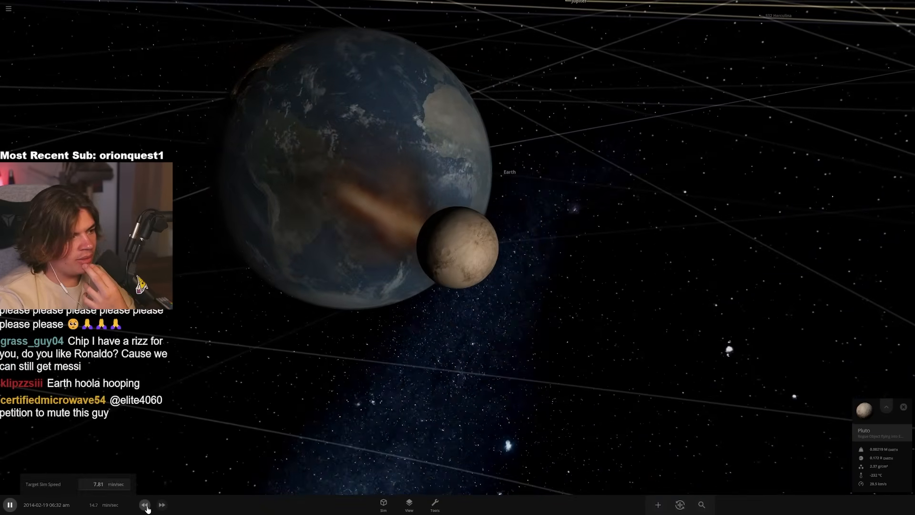
click(145, 504)
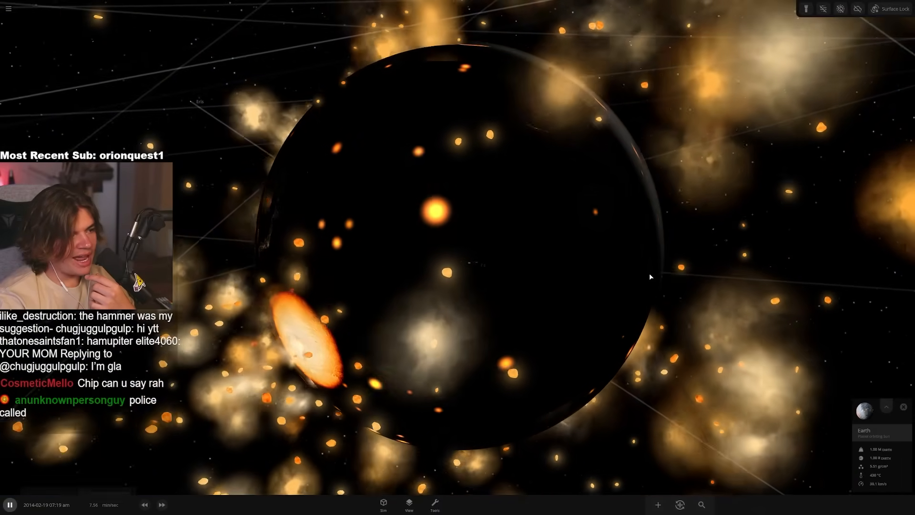
click(162, 504)
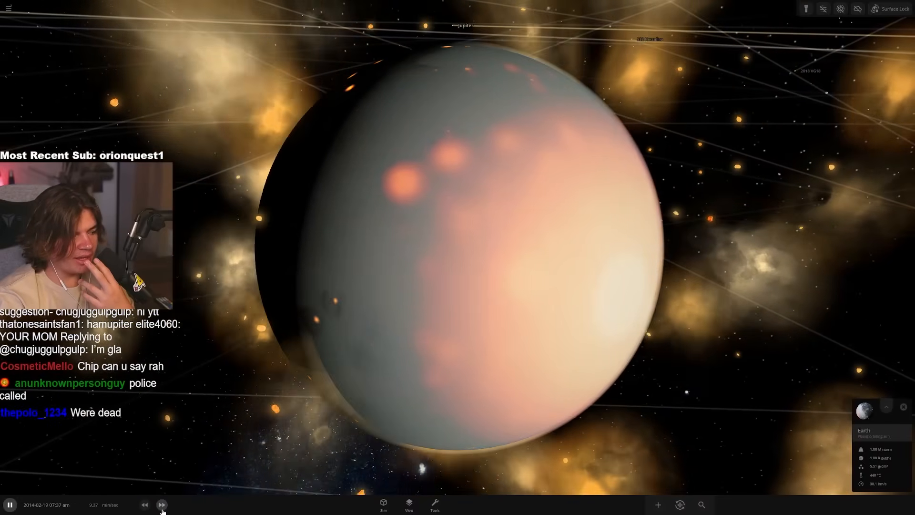
click(161, 504)
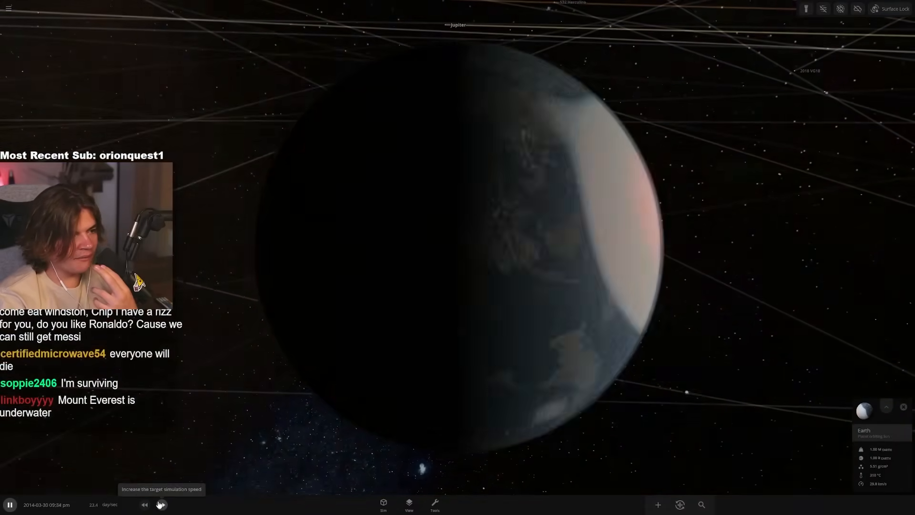
click(160, 504)
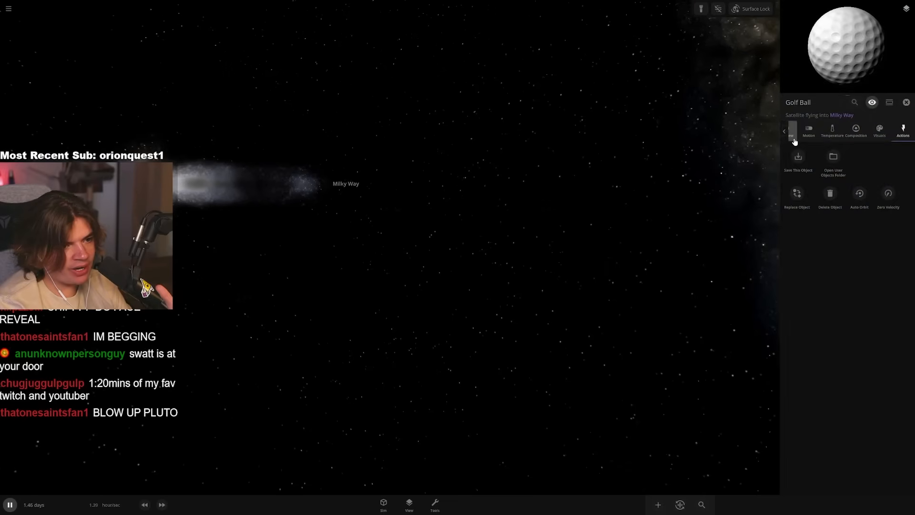
Drag the golf ball's Radius up past Milky Way size and fast-forward the simulation twice
click(790, 130)
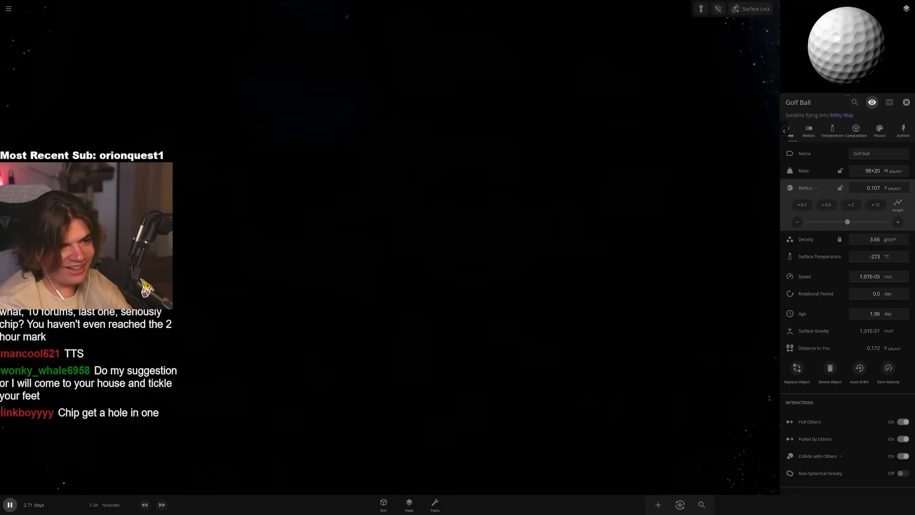
drag(846, 221, 883, 221)
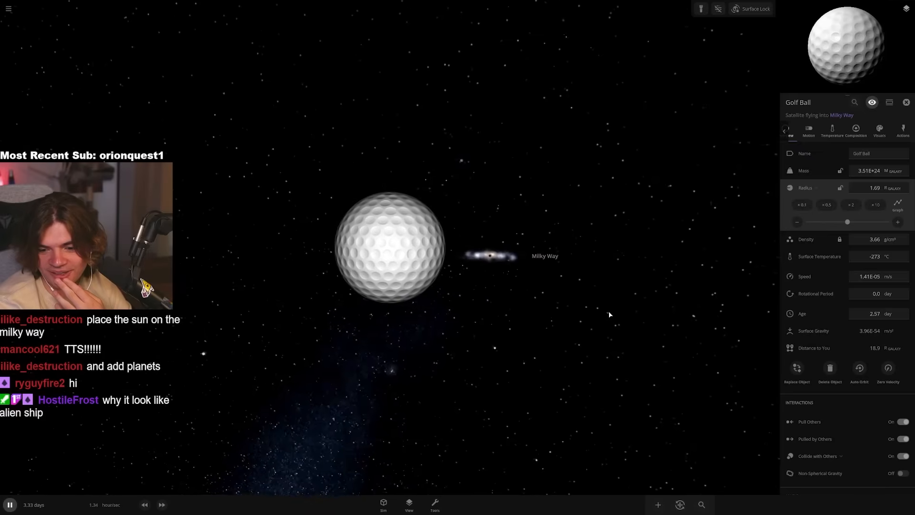
click(162, 504)
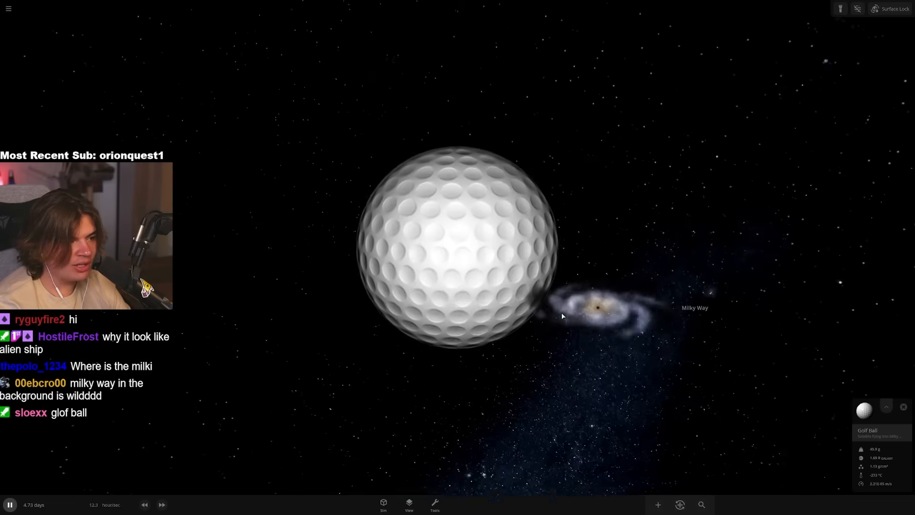
click(162, 504)
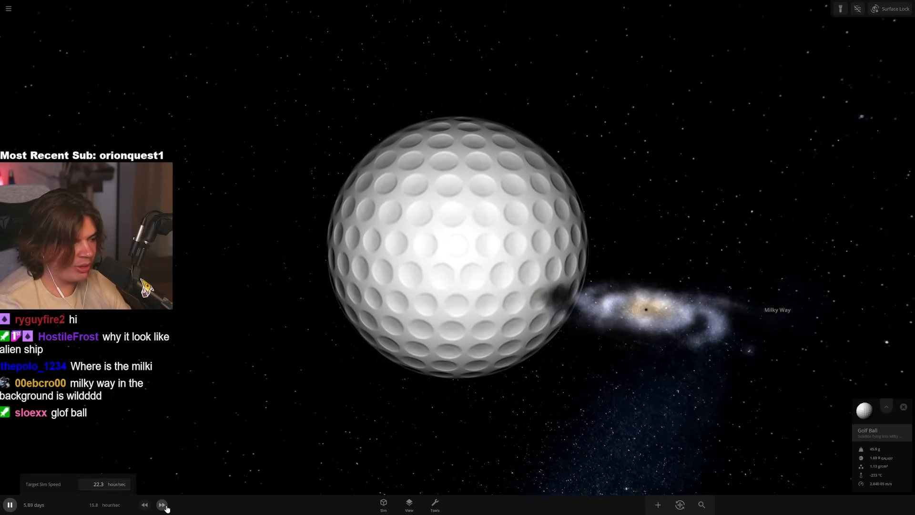
click(162, 504)
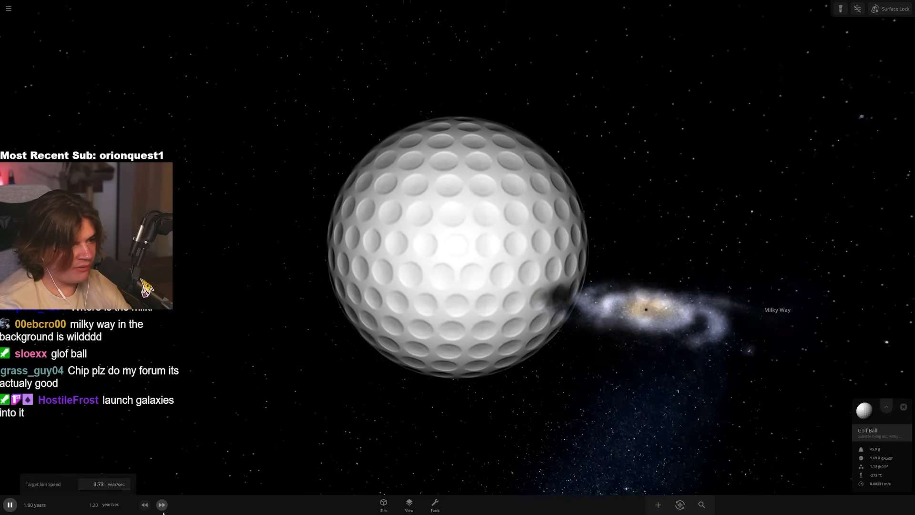